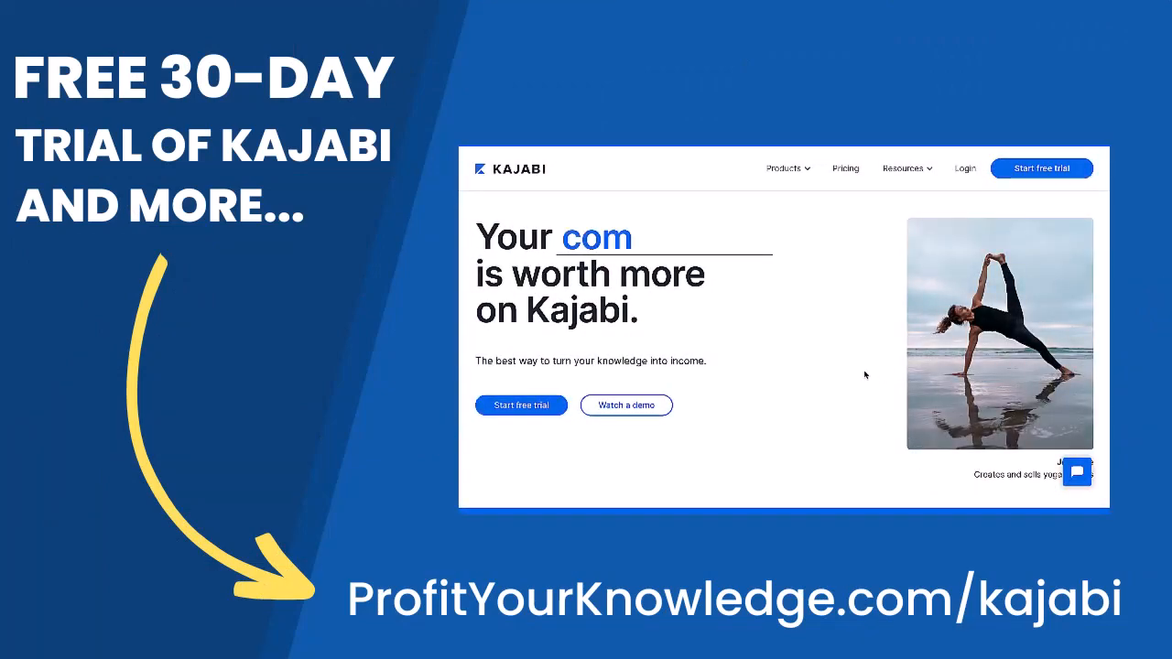
# Step: Scroll down through the Settings page to reach the Third Party Integrations card
pyautogui.scroll(-3)
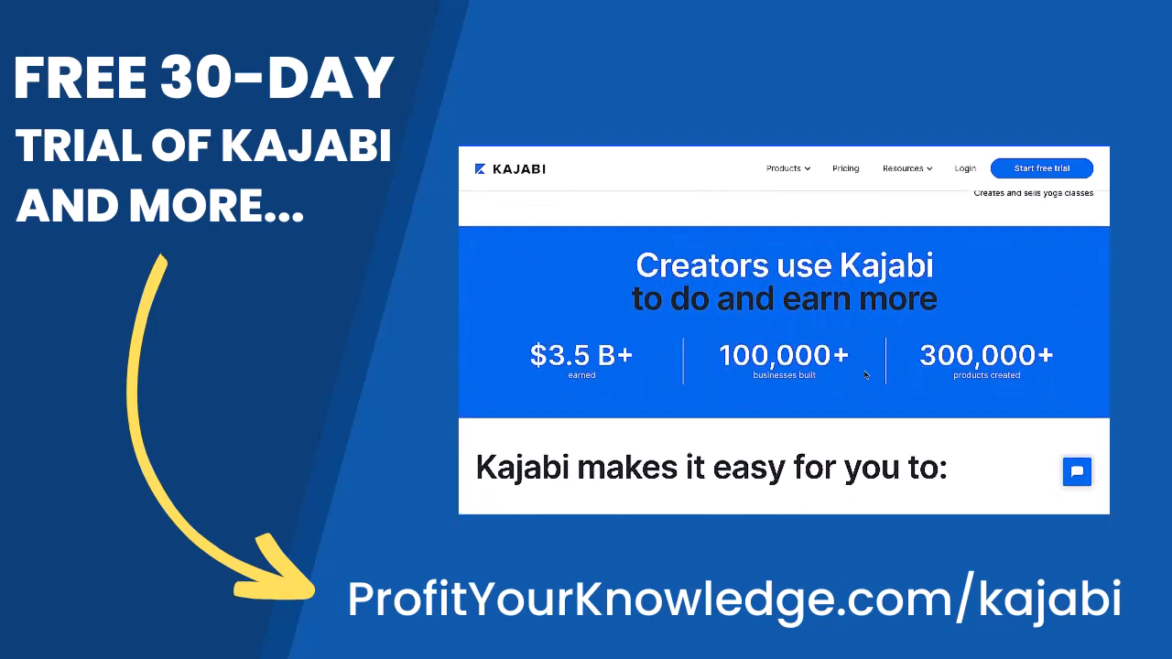
pyautogui.scroll(-3)
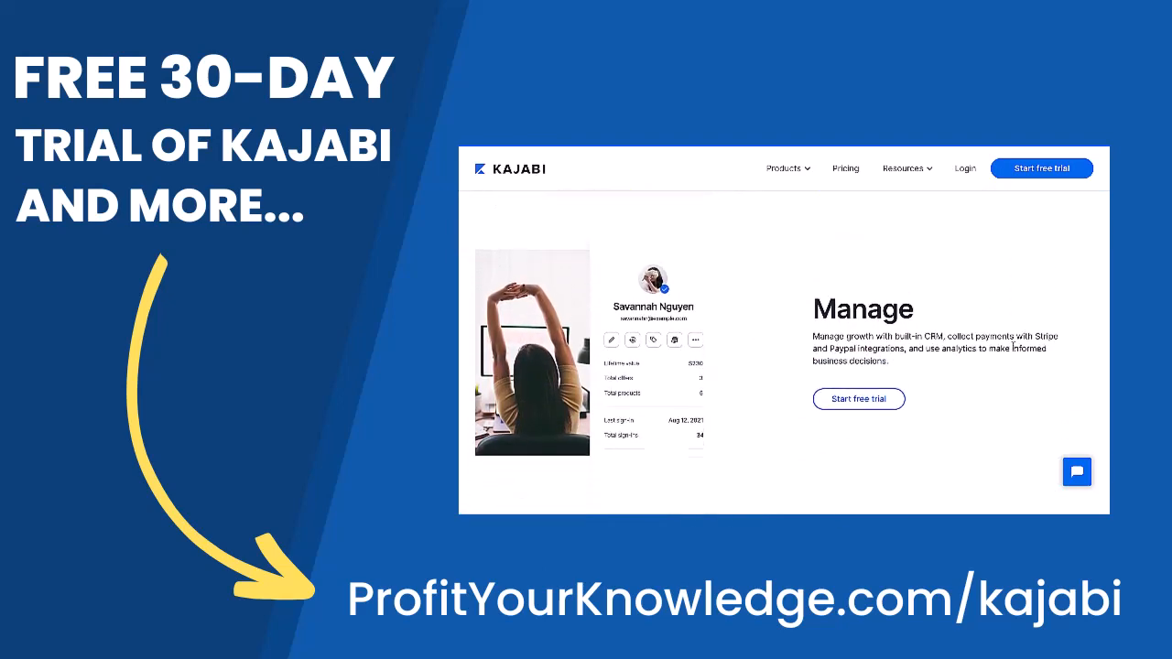
pyautogui.scroll(-3)
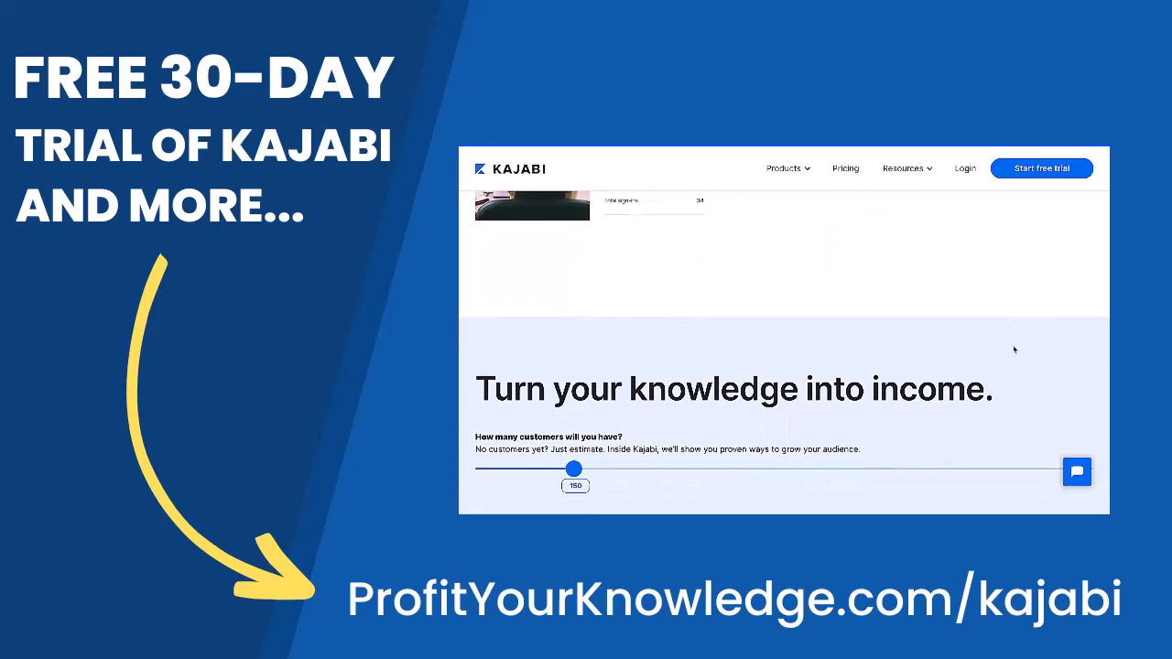
pyautogui.scroll(-3)
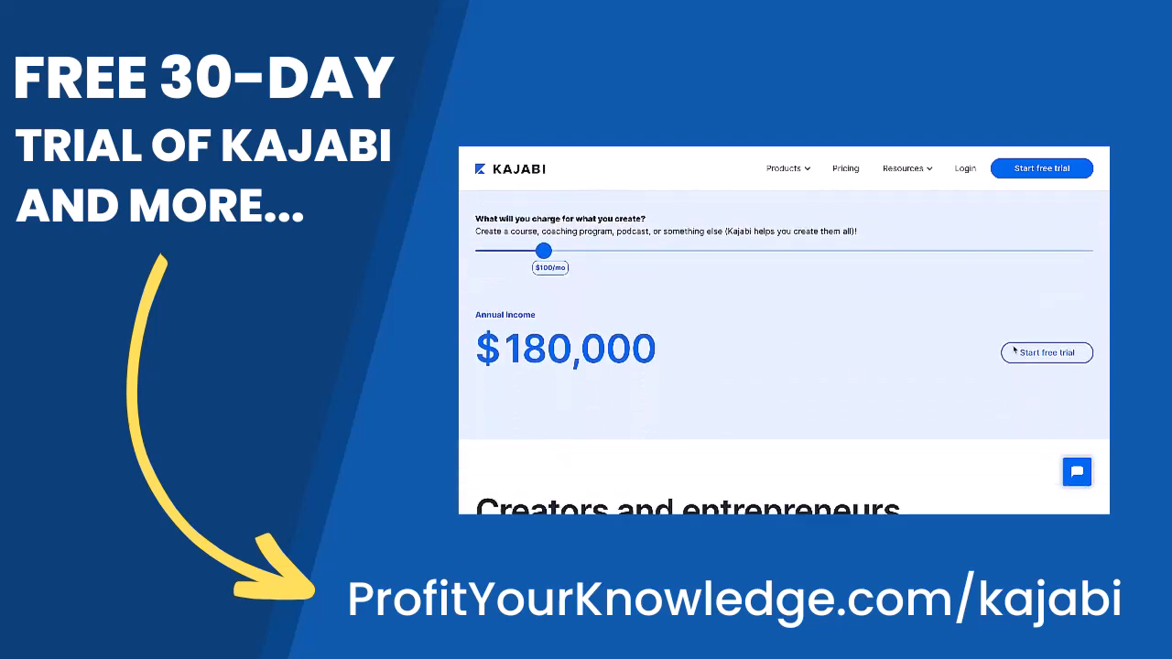
pyautogui.scroll(-3)
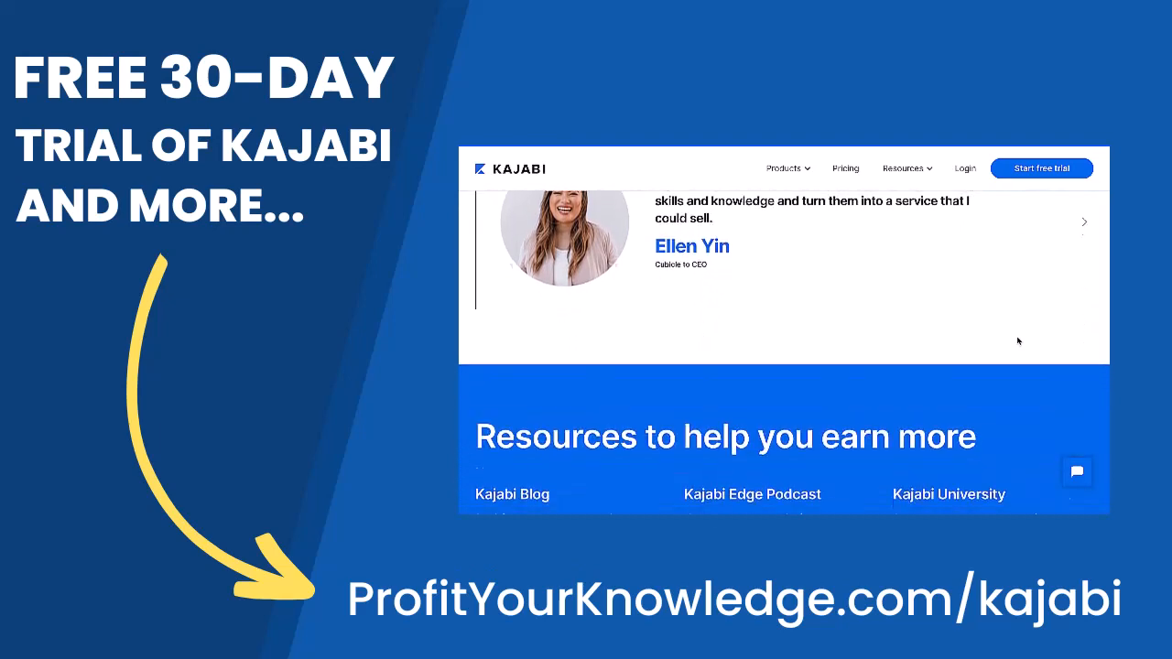
pyautogui.scroll(-3)
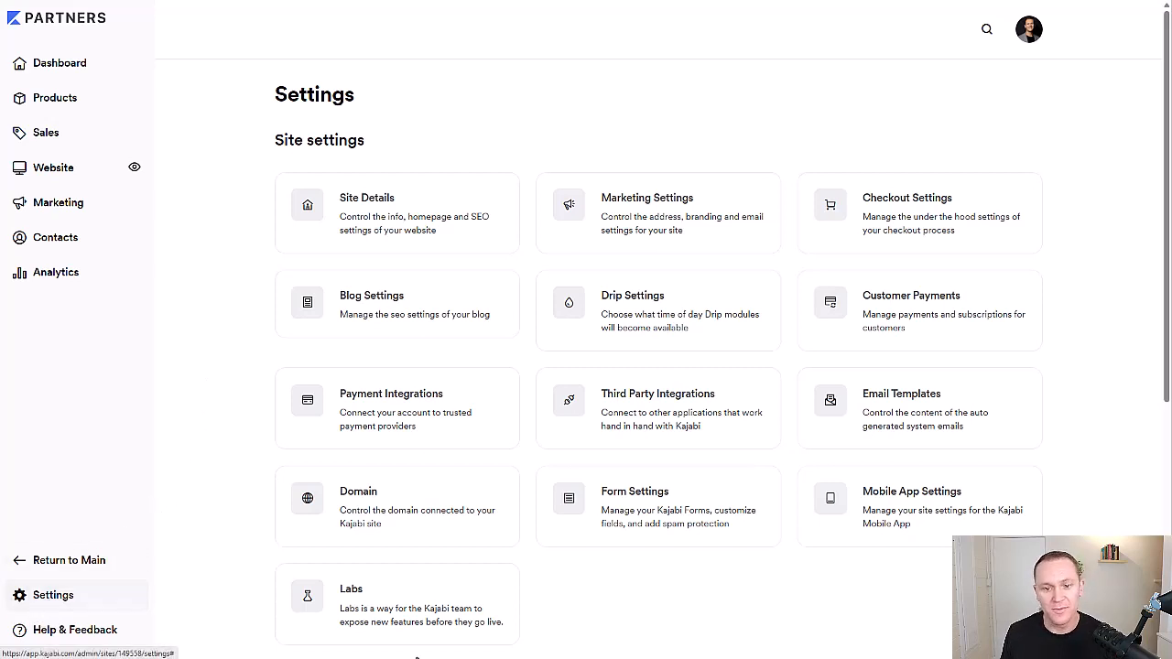
pyautogui.moveTo(573, 216)
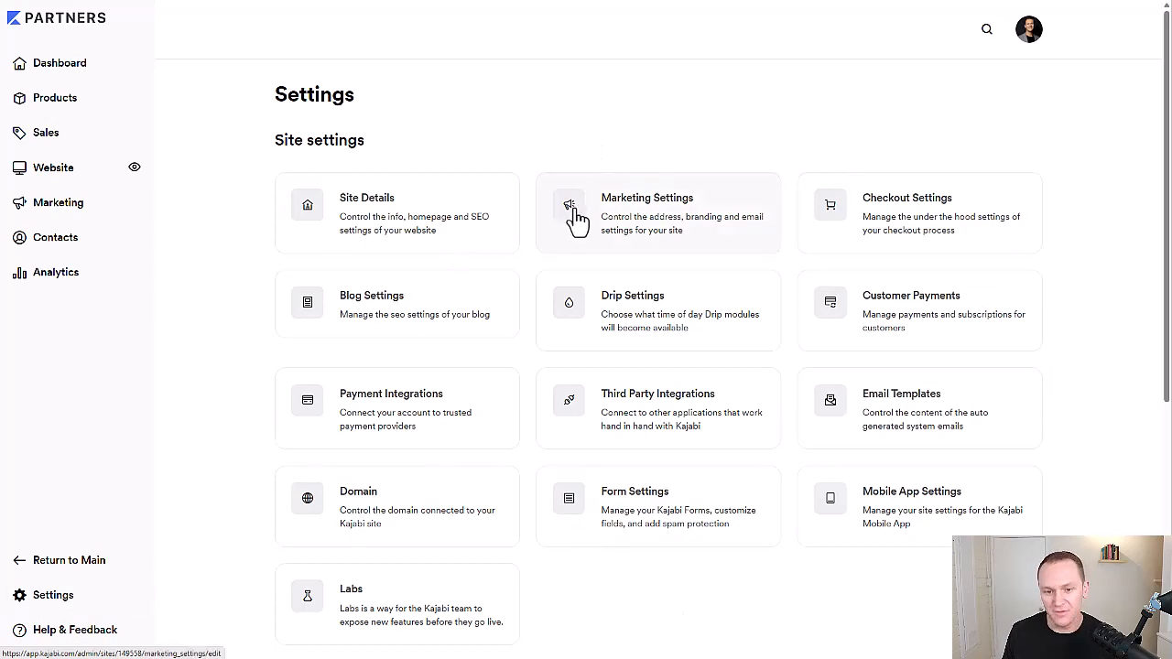
pyautogui.moveTo(608, 412)
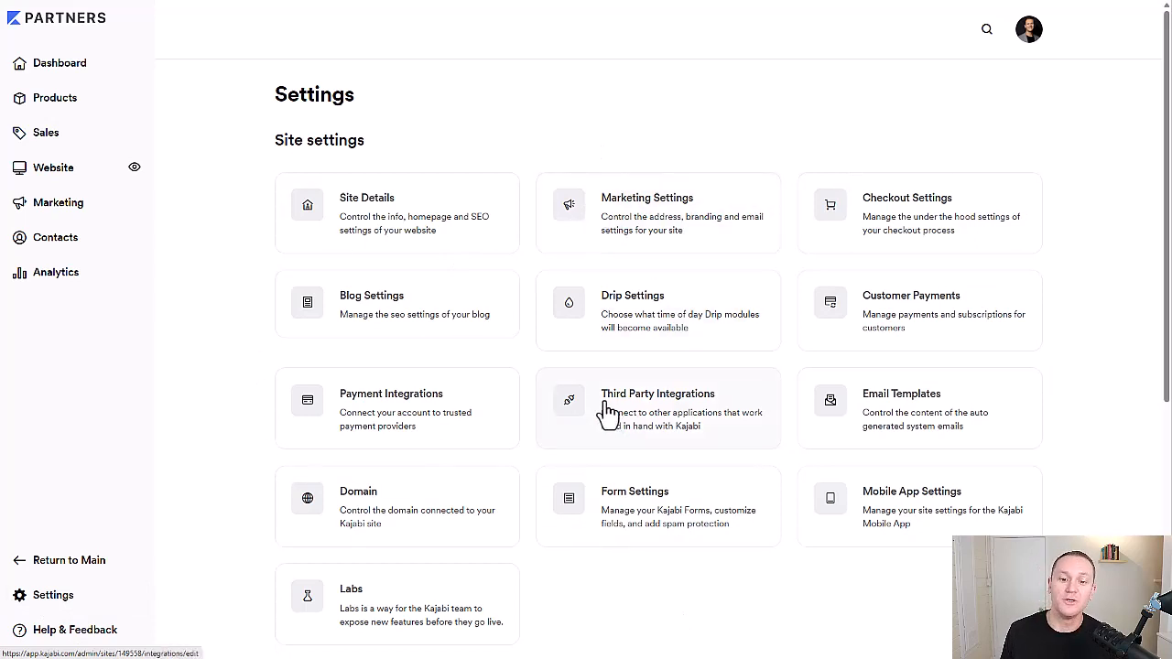
# Step: Open Third Party Integrations and look through the Email Integrations and Analytics lists
pyautogui.click(657, 408)
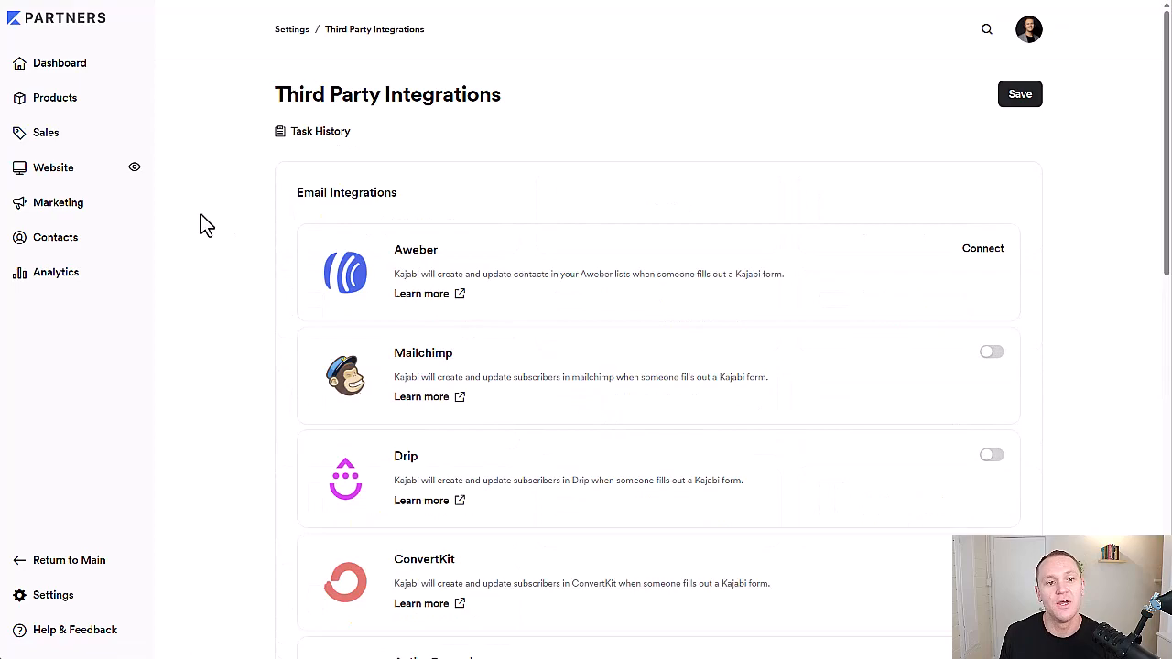
pyautogui.scroll(-3)
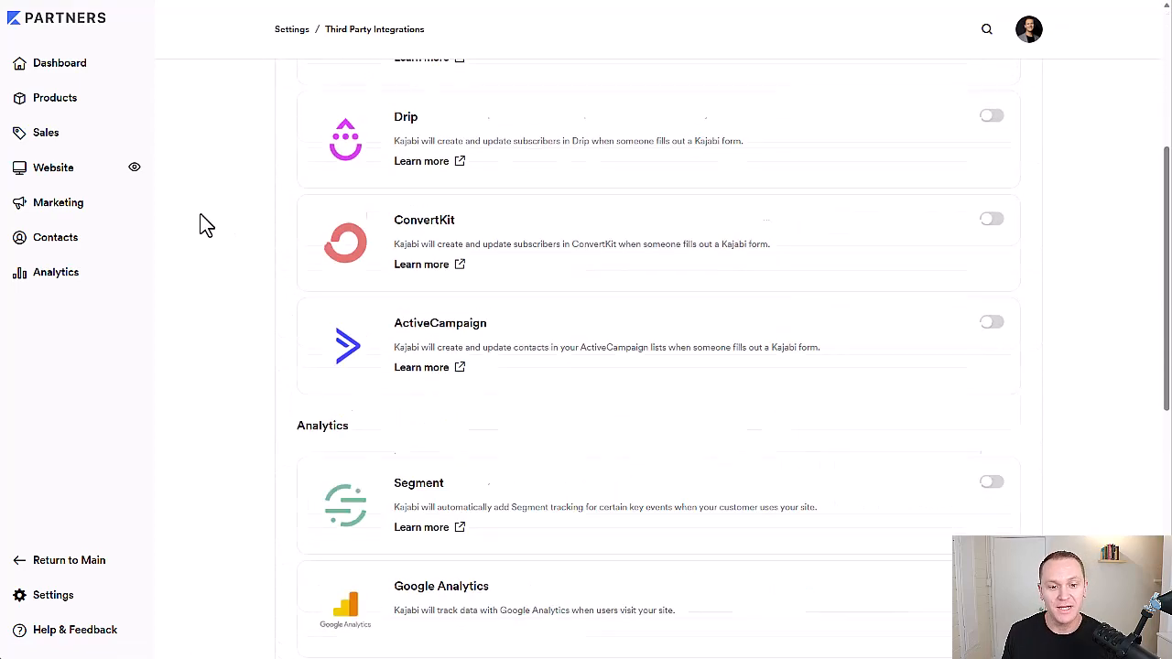
pyautogui.scroll(-3)
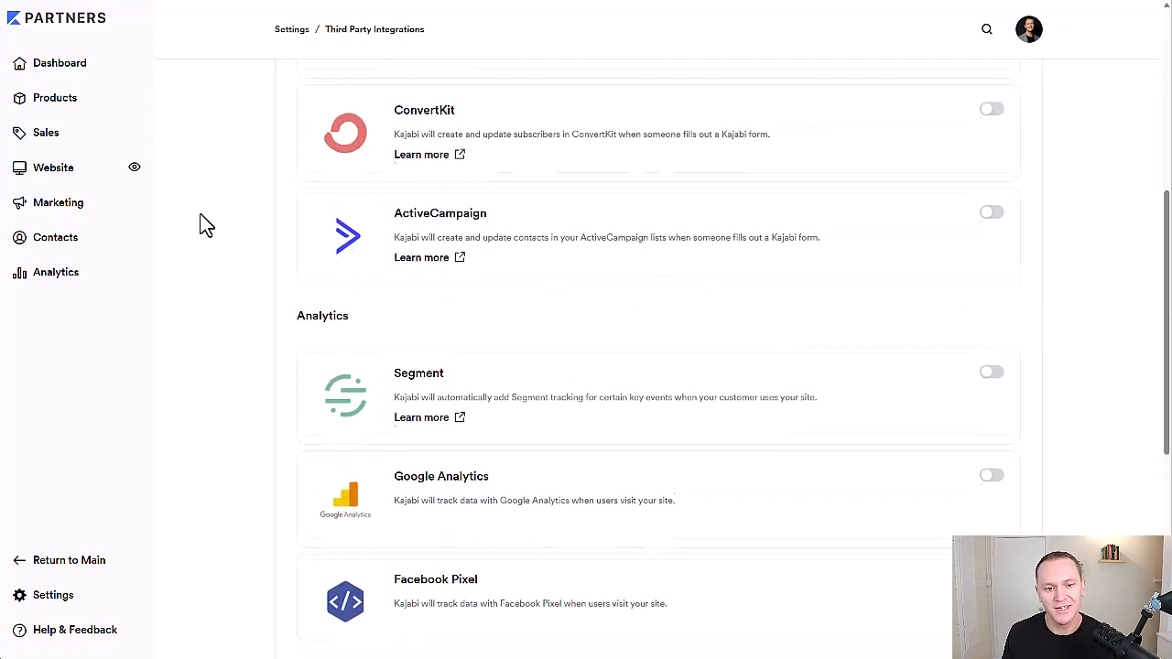
pyautogui.scroll(3)
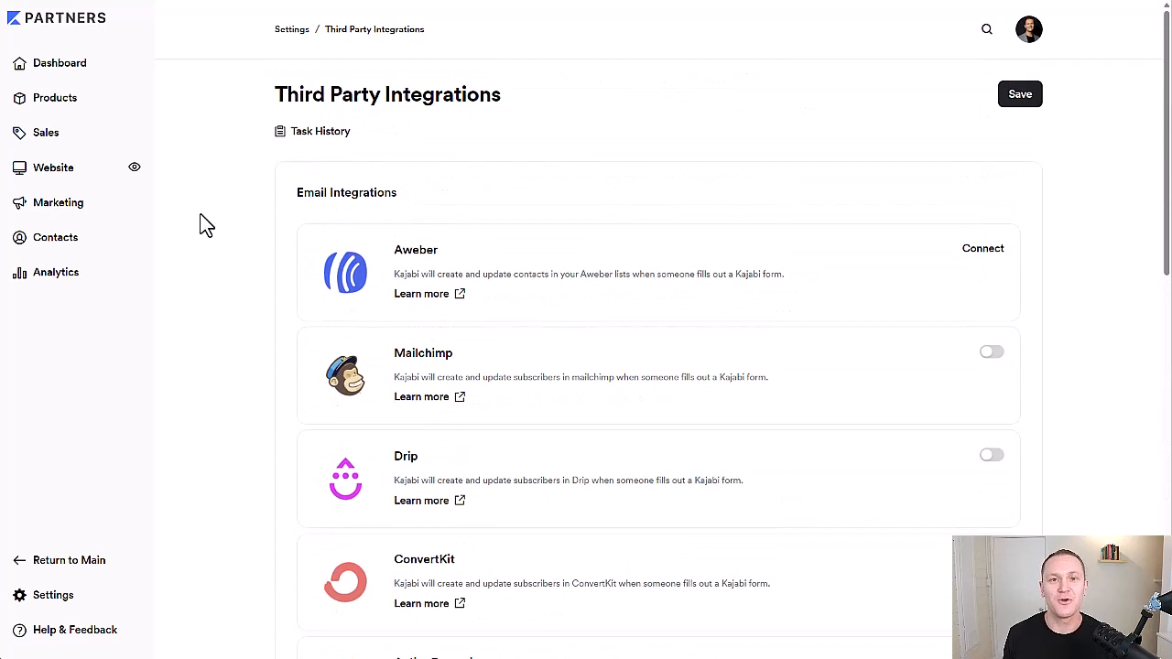
pyautogui.scroll(-3)
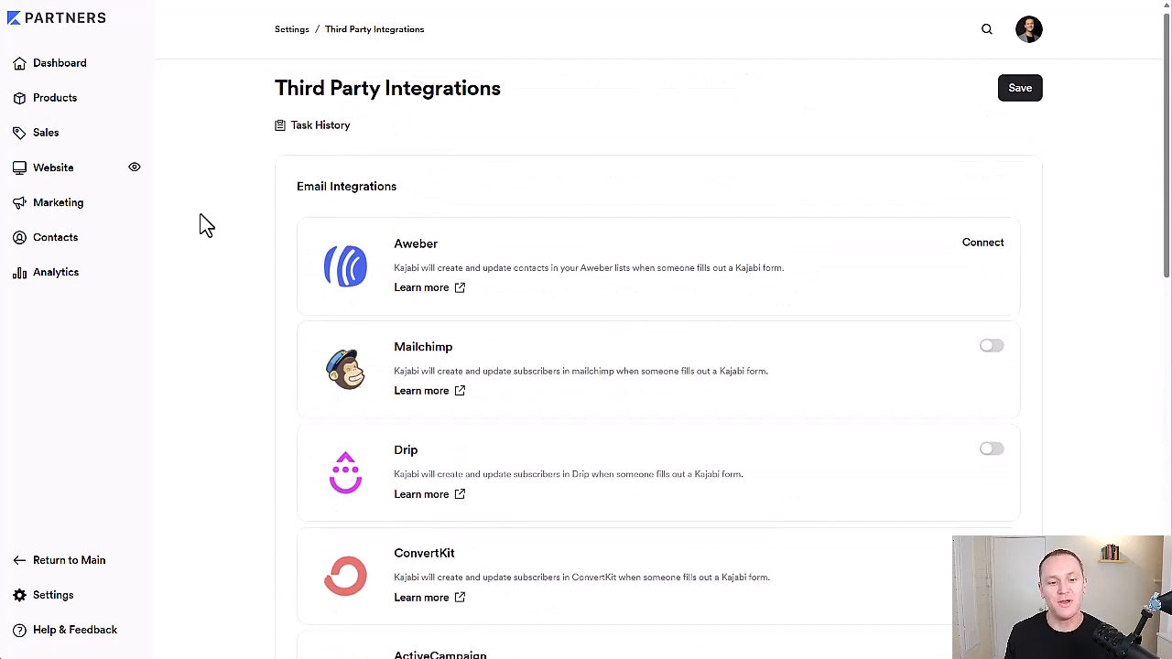
pyautogui.scroll(-3)
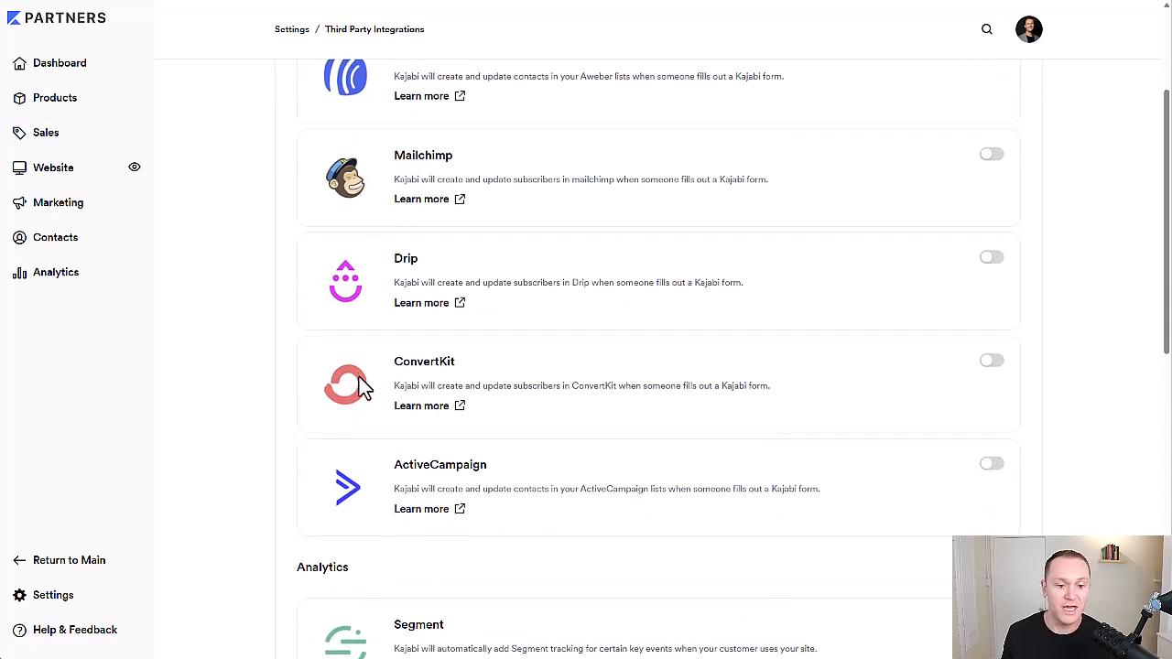
pyautogui.moveTo(410, 180)
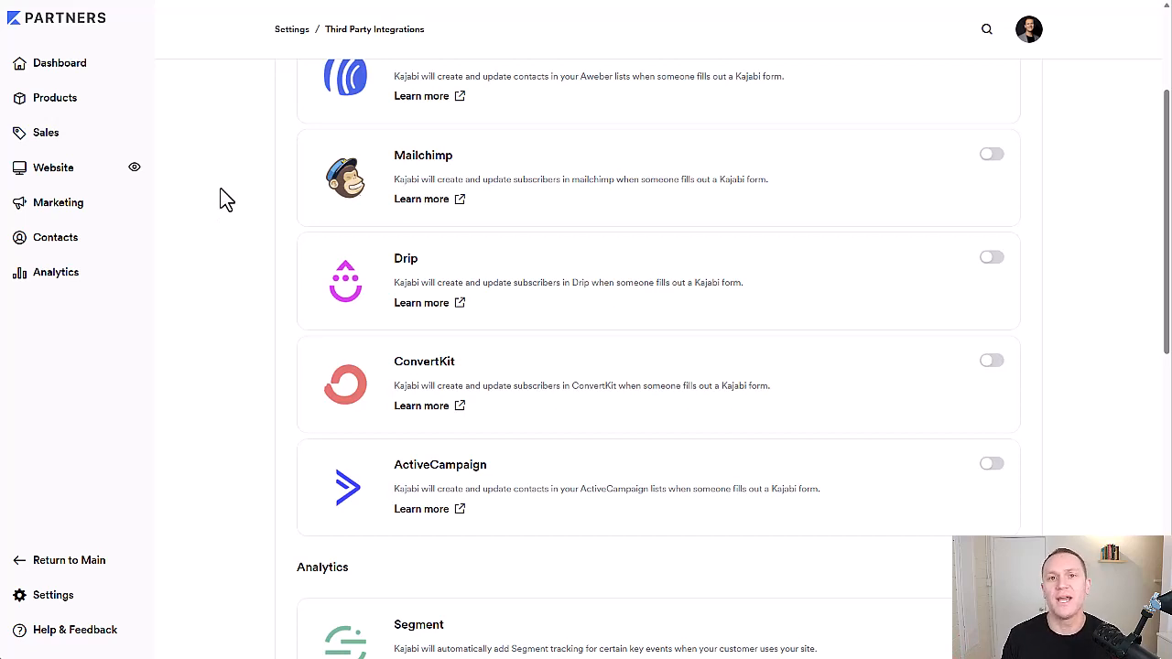
pyautogui.moveTo(103, 211)
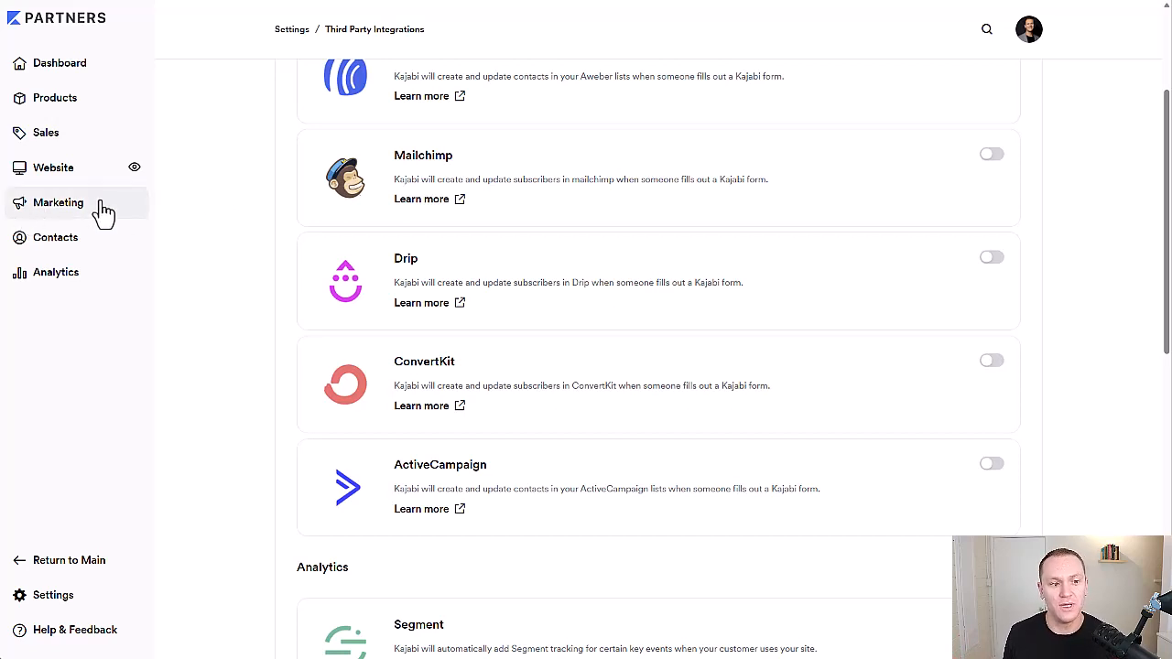
pyautogui.moveTo(192, 189)
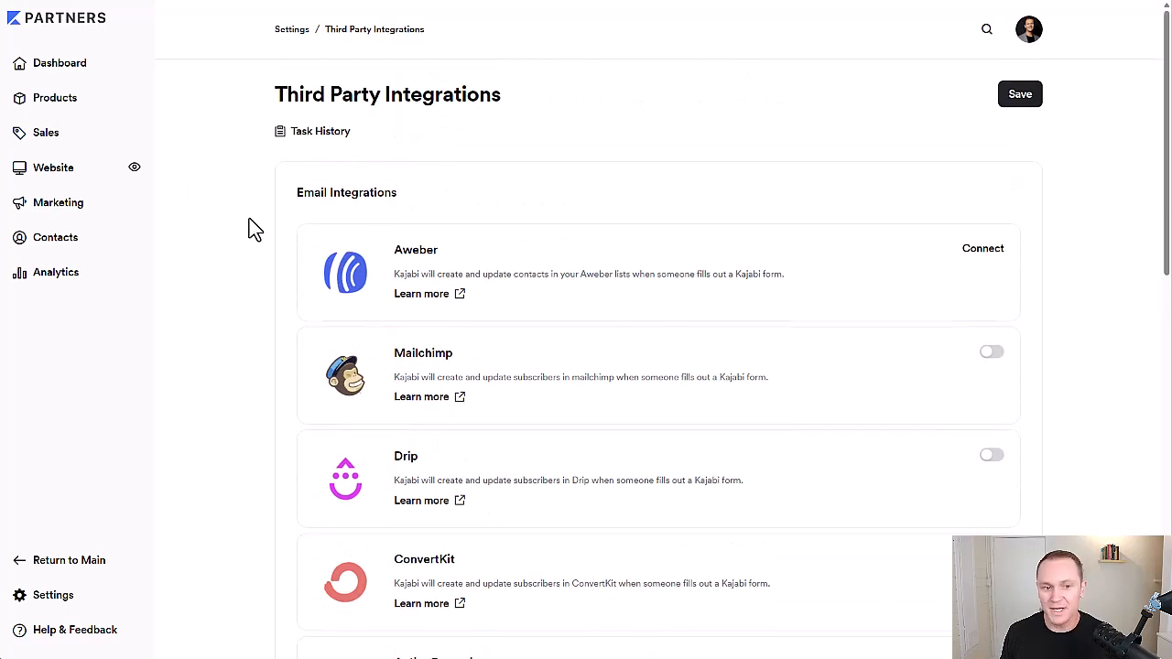
pyautogui.moveTo(973, 344)
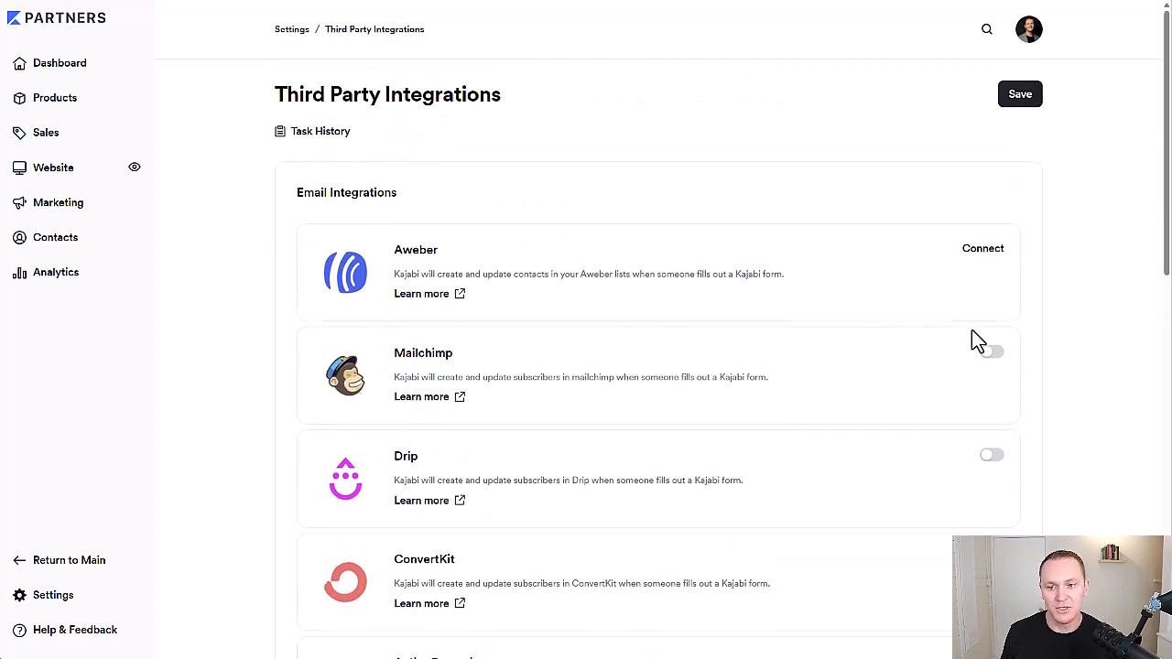
# Step: Switch on the Mailchimp integration to reveal its API Key field, then open the account menu
pyautogui.click(988, 351)
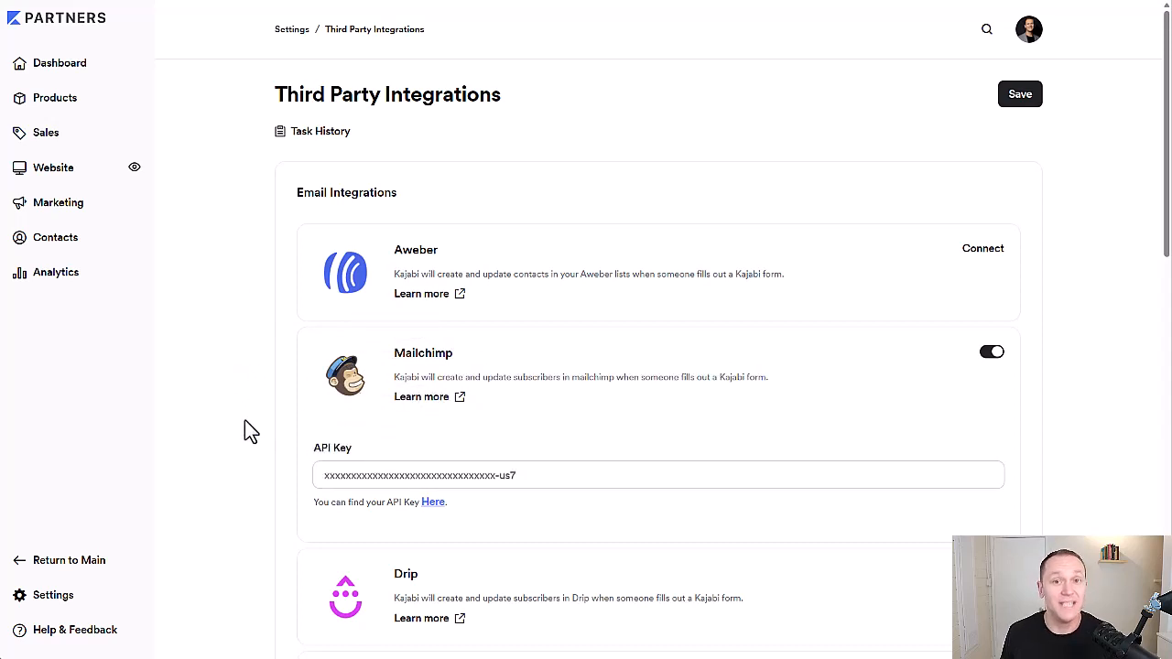
pyautogui.moveTo(259, 423)
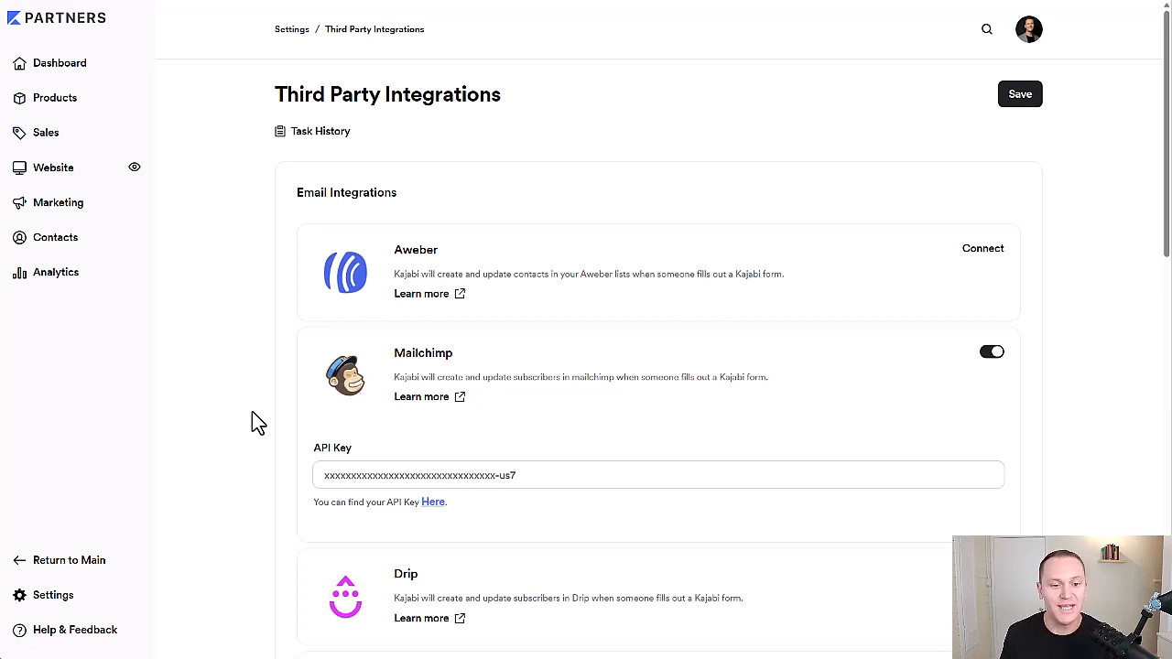
pyautogui.moveTo(253, 406)
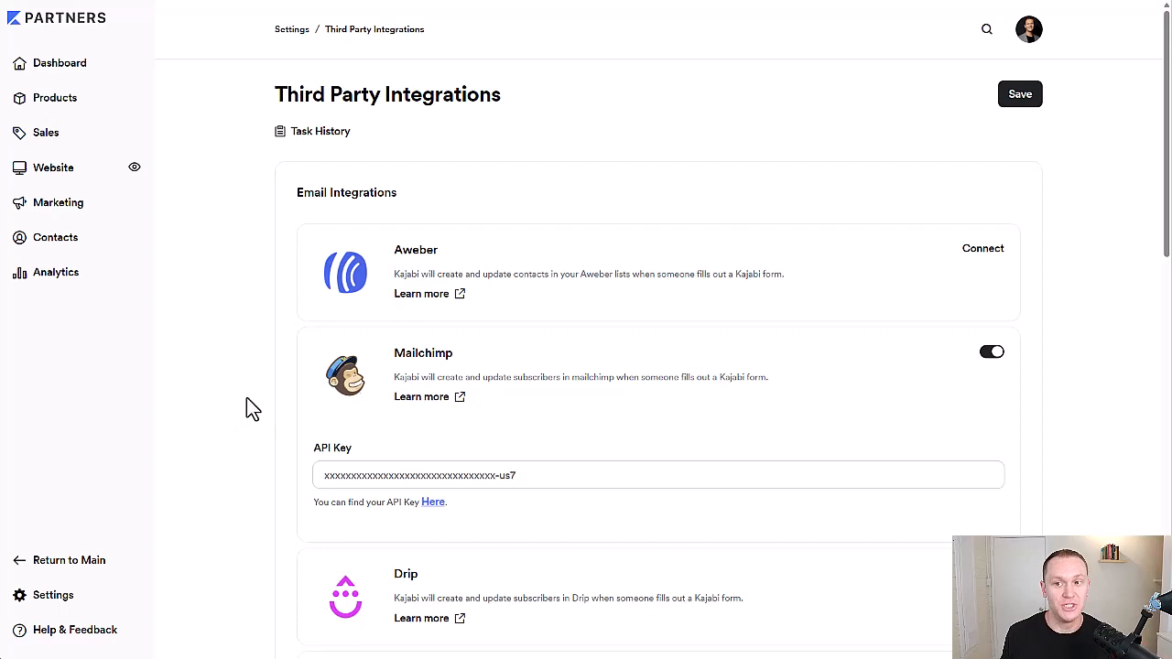
pyautogui.click(1028, 29)
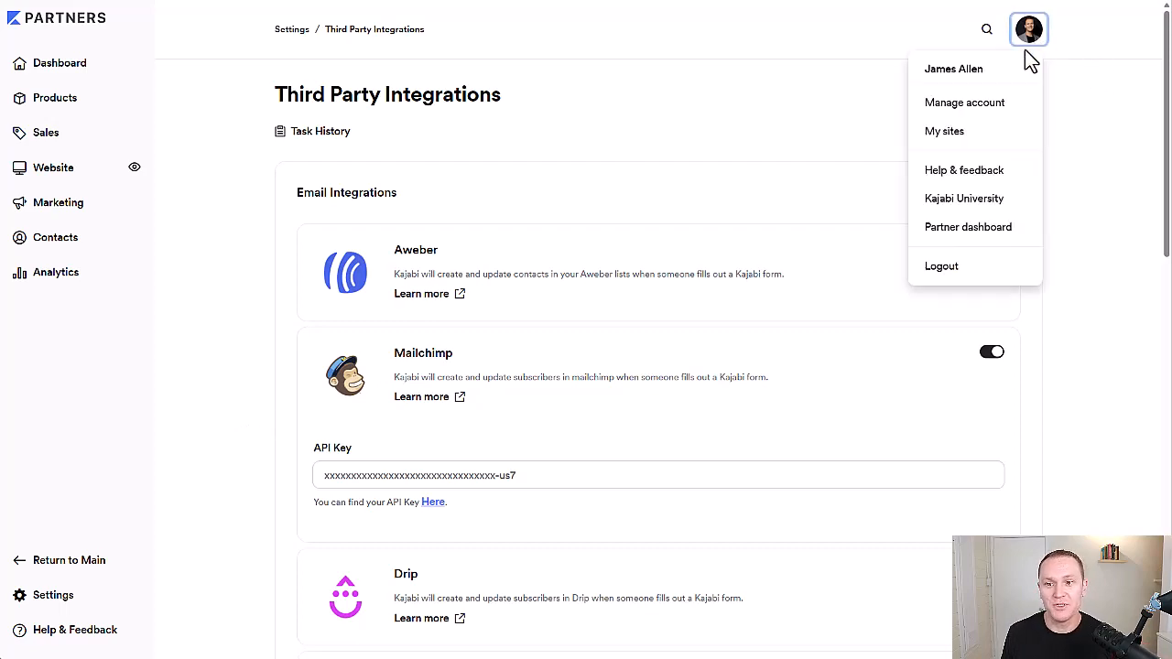
# Step: View the Manage account details, then open the Mailchimp Learn more help article
pyautogui.click(963, 102)
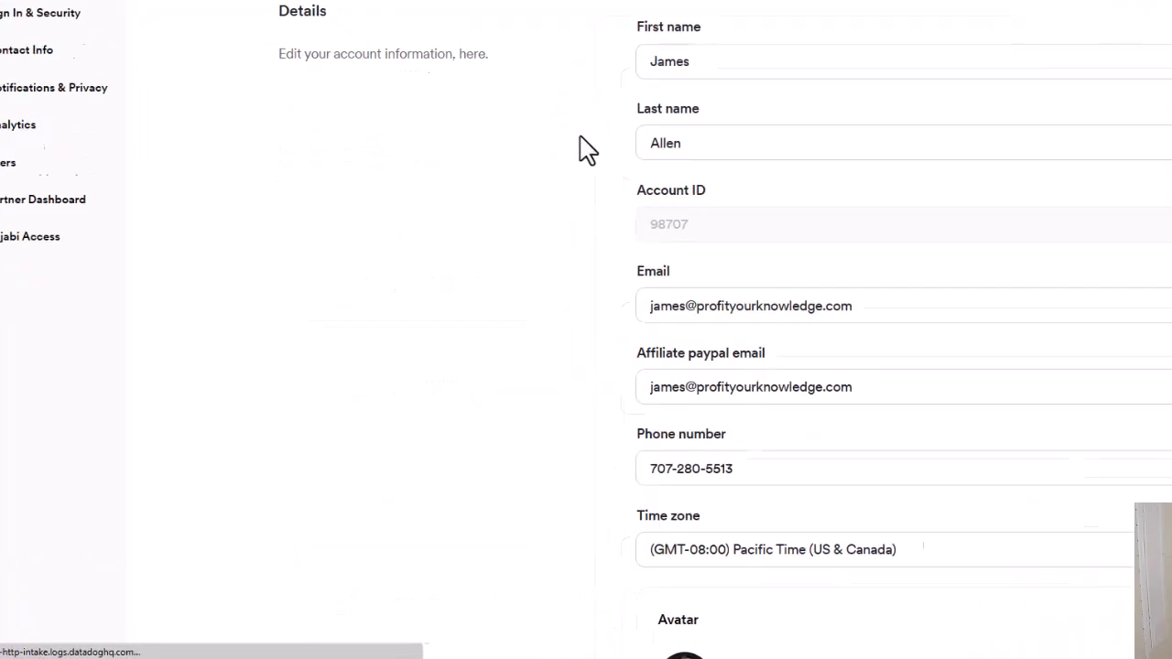
pyautogui.scroll(-3)
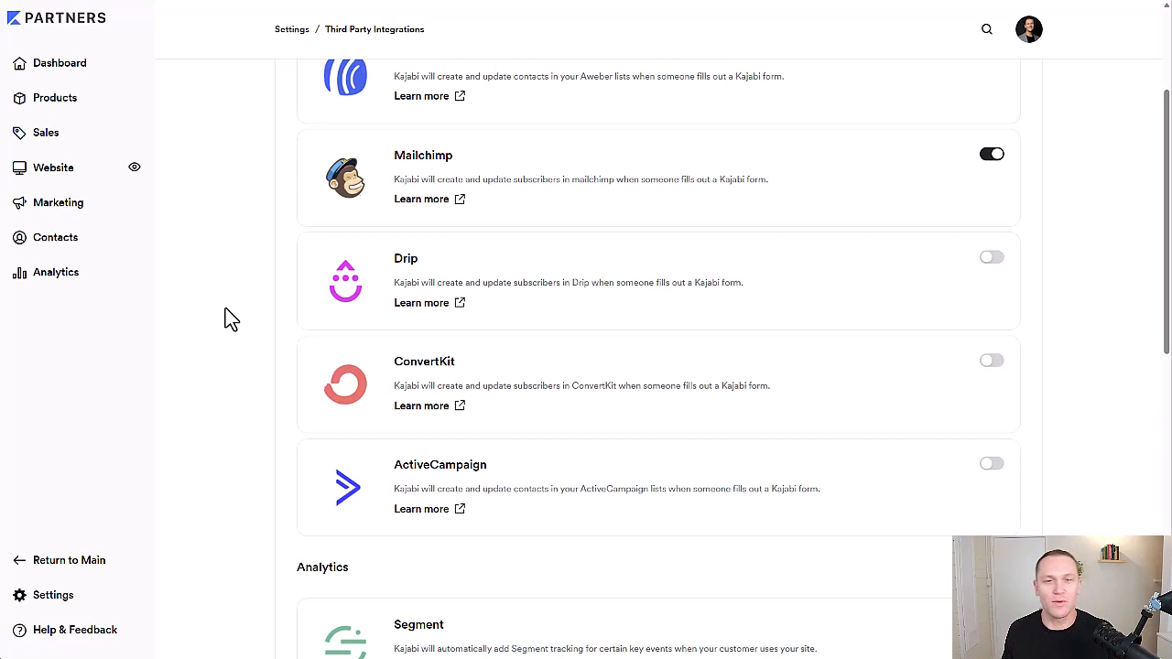
pyautogui.moveTo(411, 210)
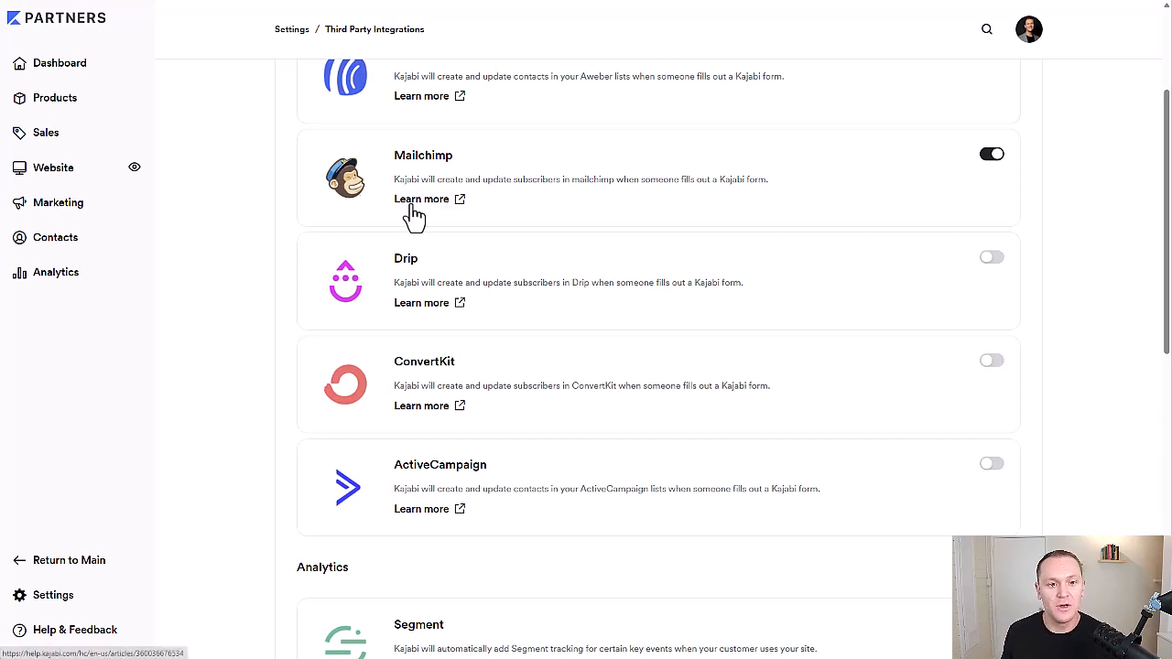
pyautogui.click(421, 198)
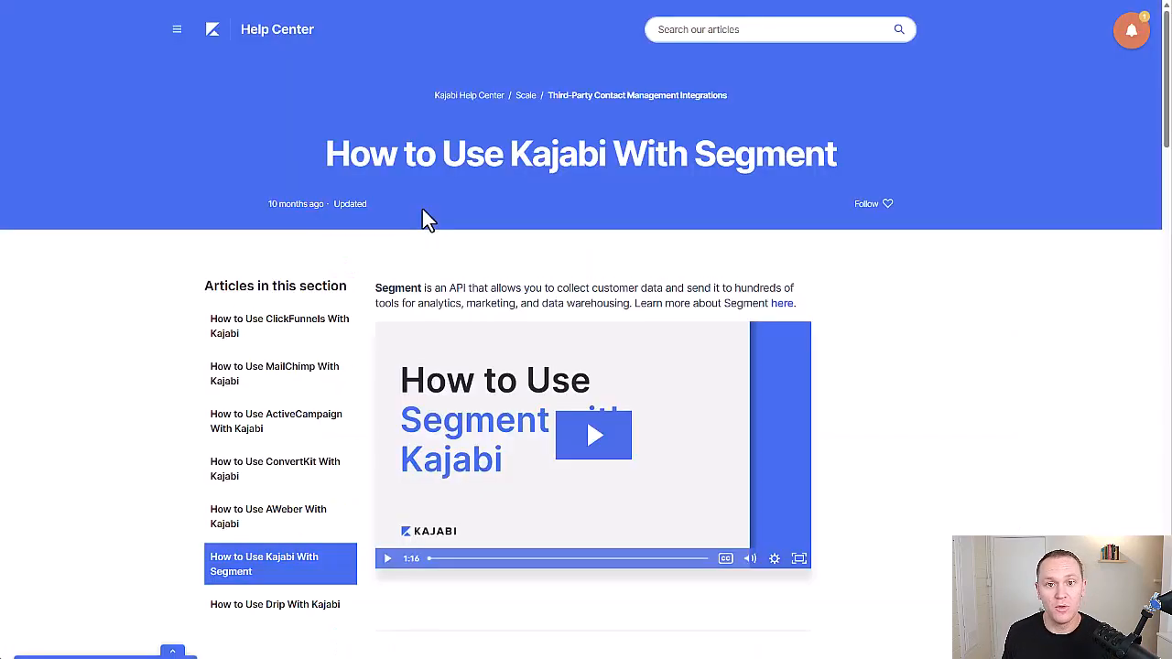
# Step: Read the MailChimp with Kajabi help article, then the ActiveCampaign one
pyautogui.click(275, 374)
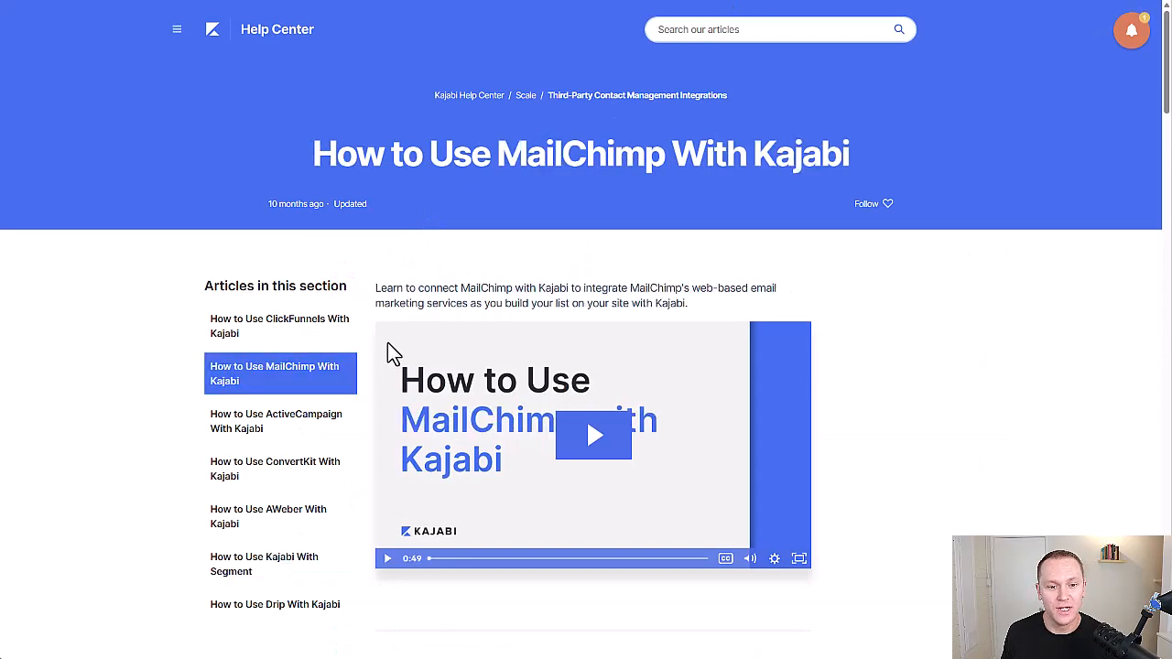
pyautogui.scroll(-3)
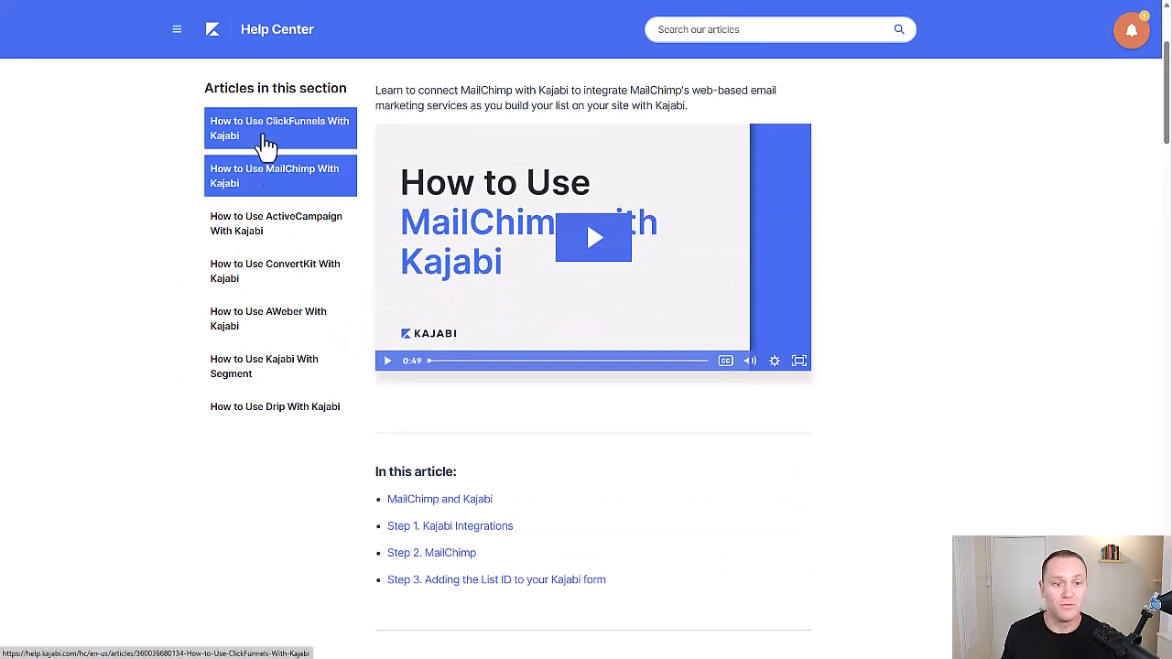
pyautogui.moveTo(304, 136)
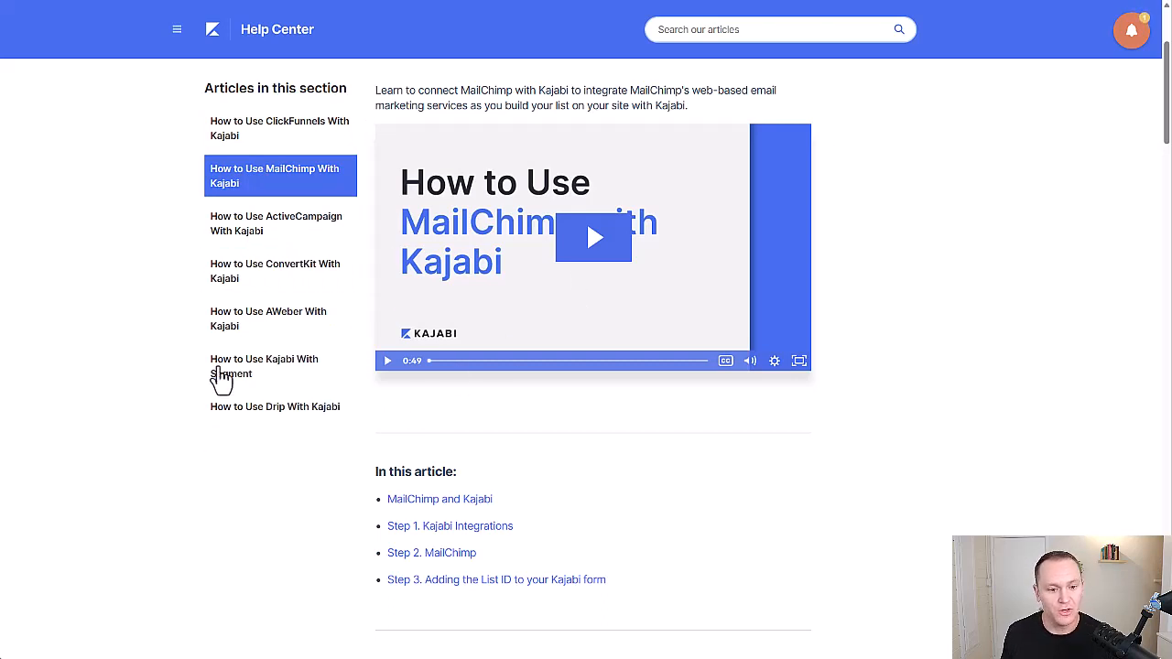
pyautogui.click(275, 223)
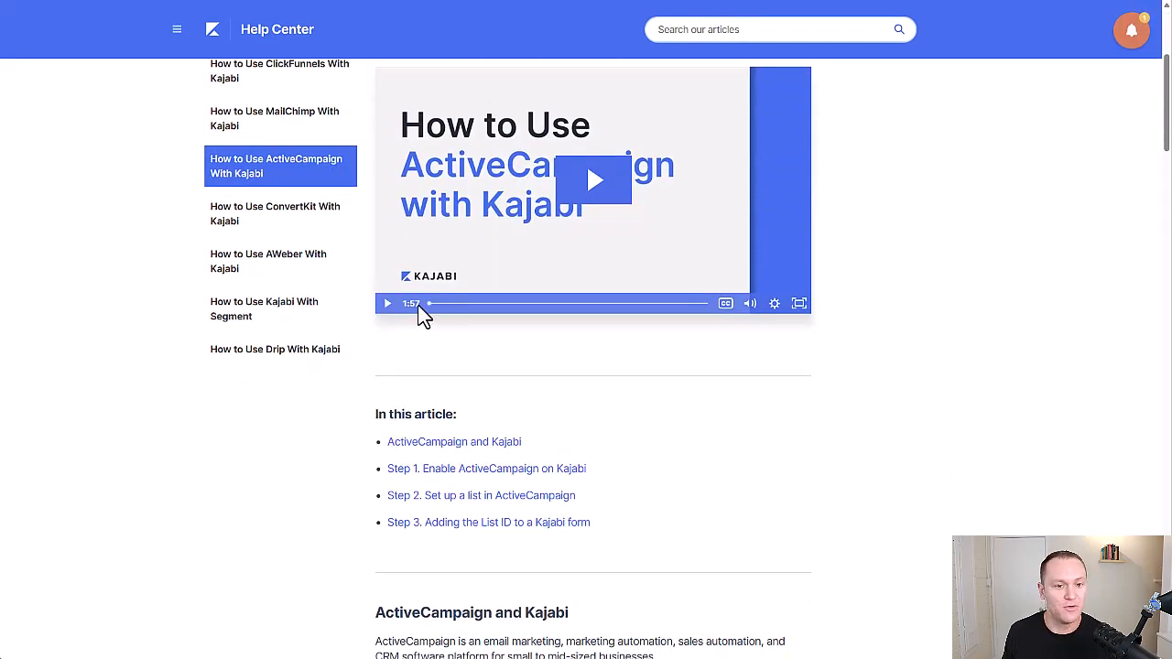
pyautogui.moveTo(578, 192)
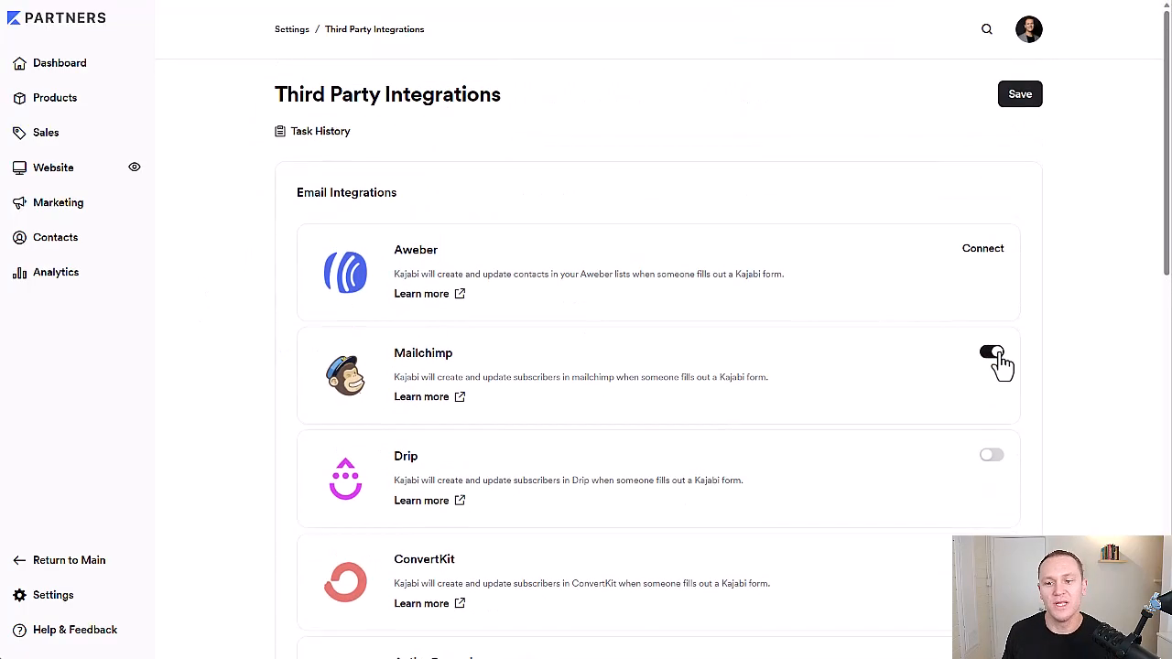
# Step: Switch Drip on to see its API Key and Account ID fields, then switch it back off
pyautogui.click(990, 454)
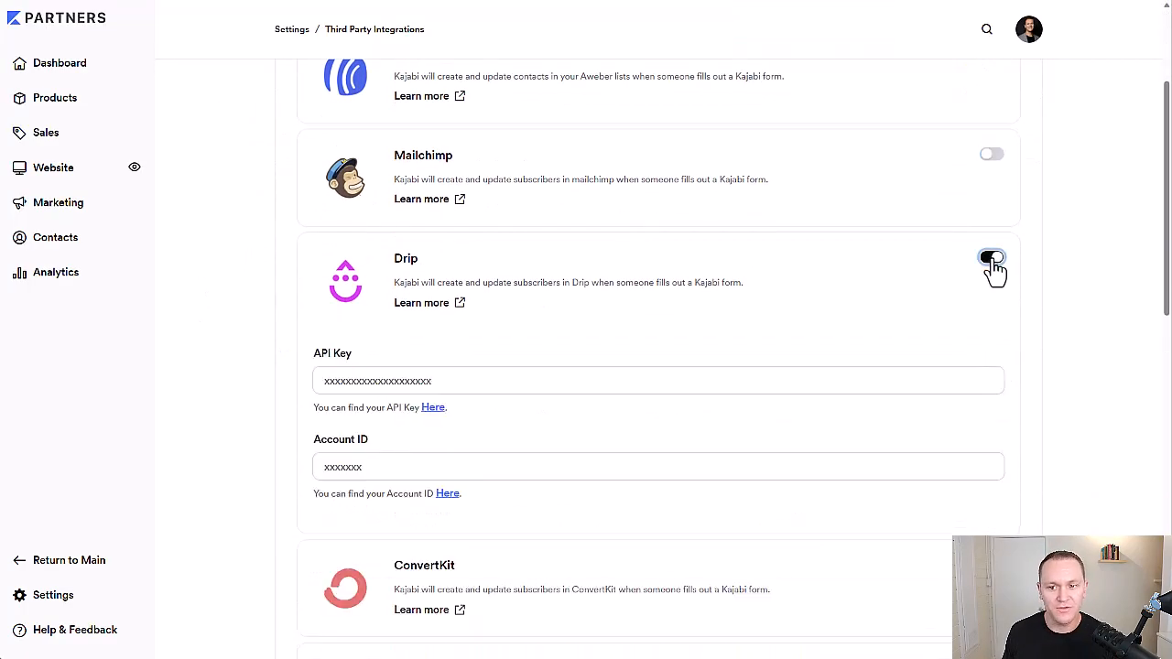
pyautogui.click(990, 257)
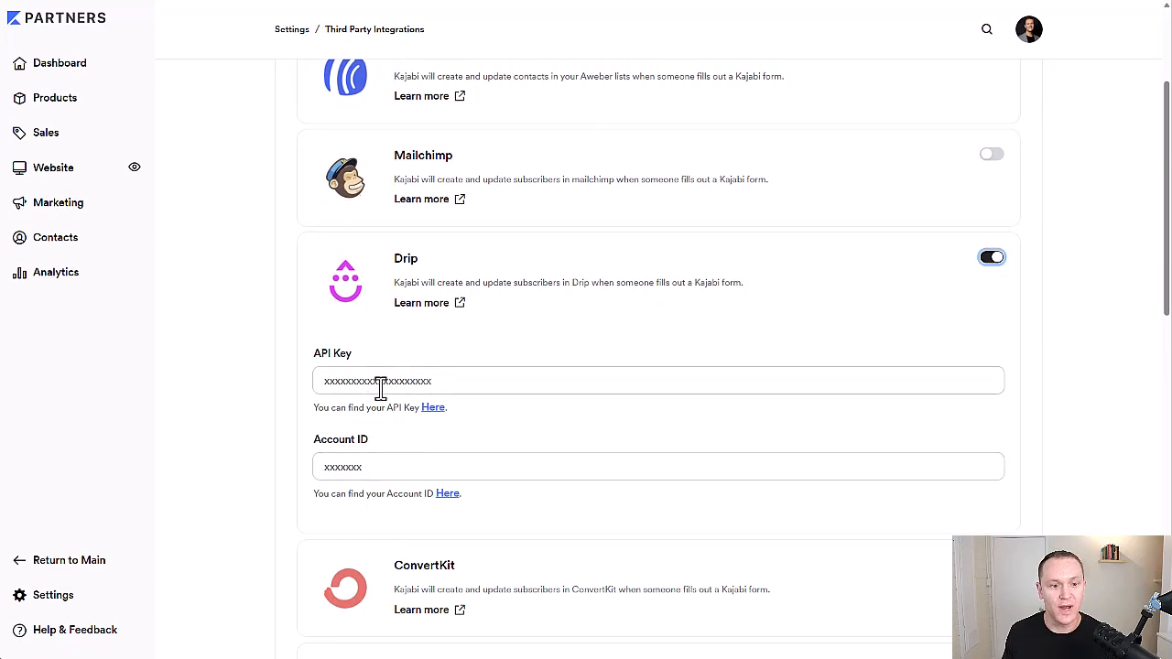
pyautogui.click(990, 256)
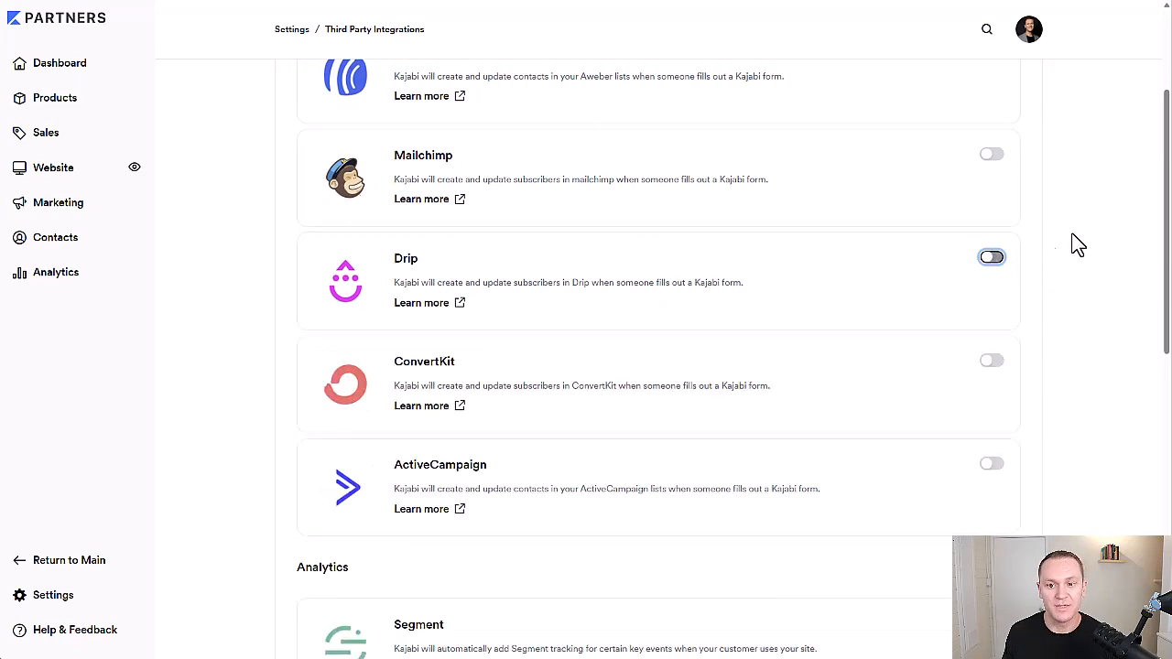
# Step: Turn on Facebook Pixel under Analytics, showing its Pixel Id and Access Token fields
pyautogui.scroll(-3)
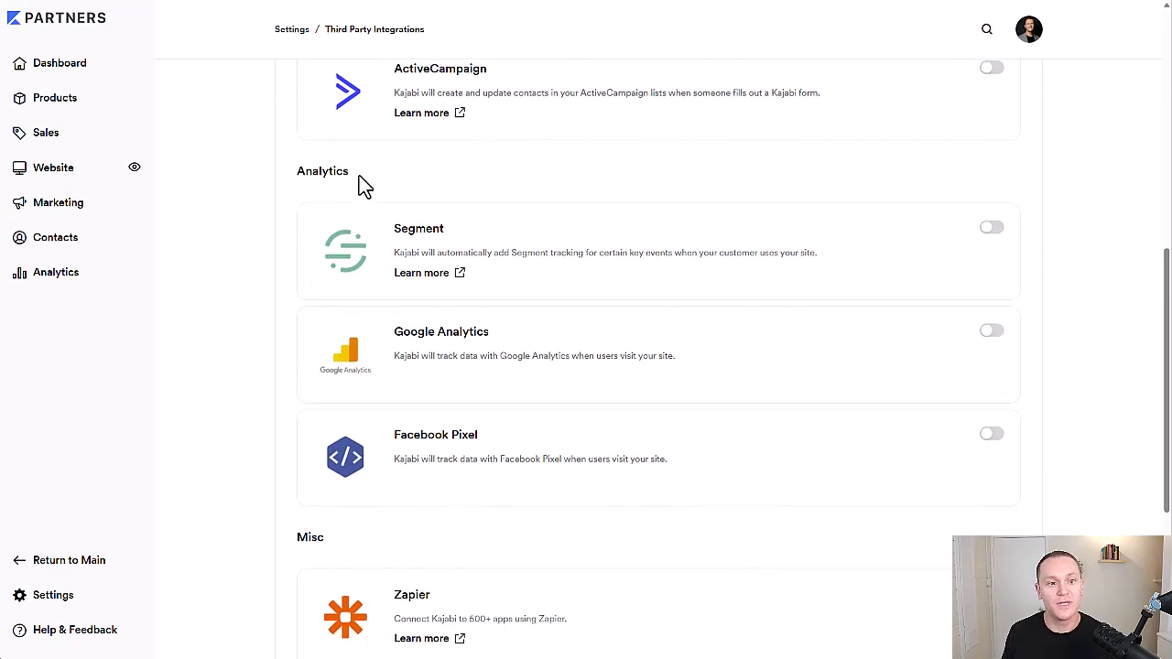
pyautogui.scroll(-3)
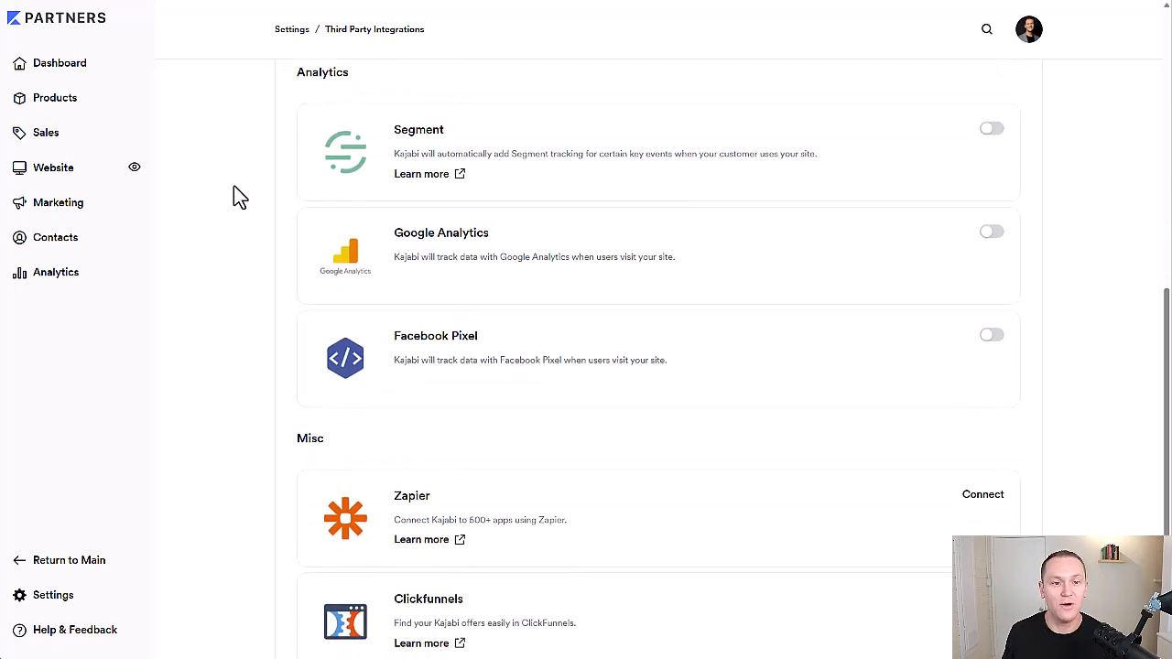
pyautogui.moveTo(391, 260)
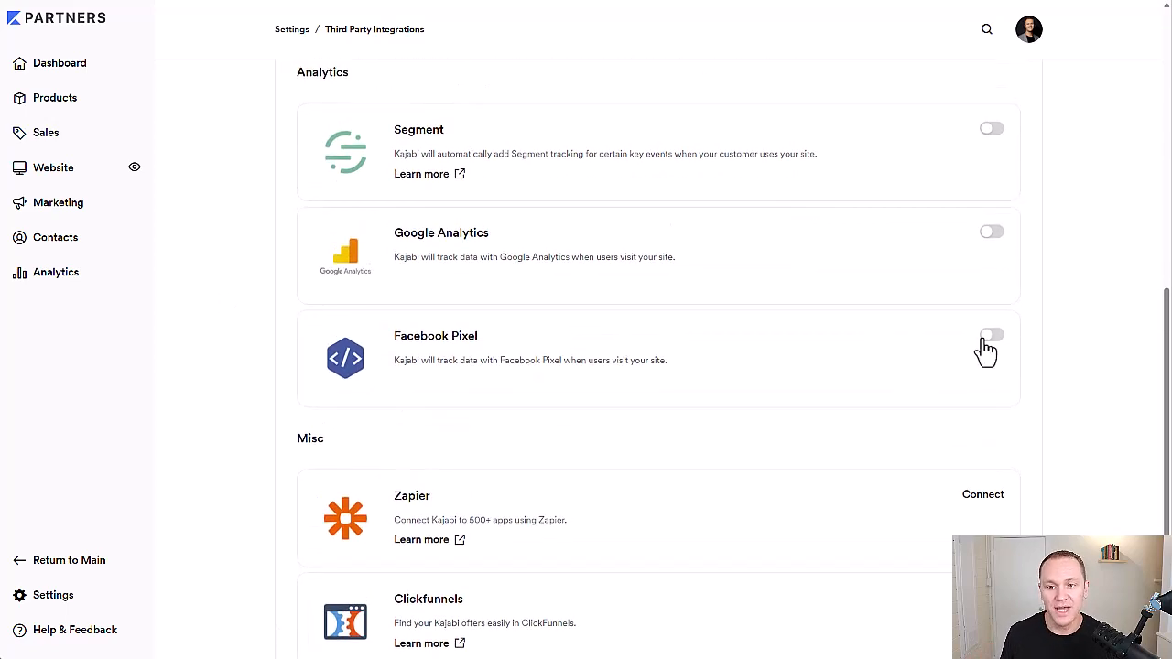
pyautogui.click(991, 333)
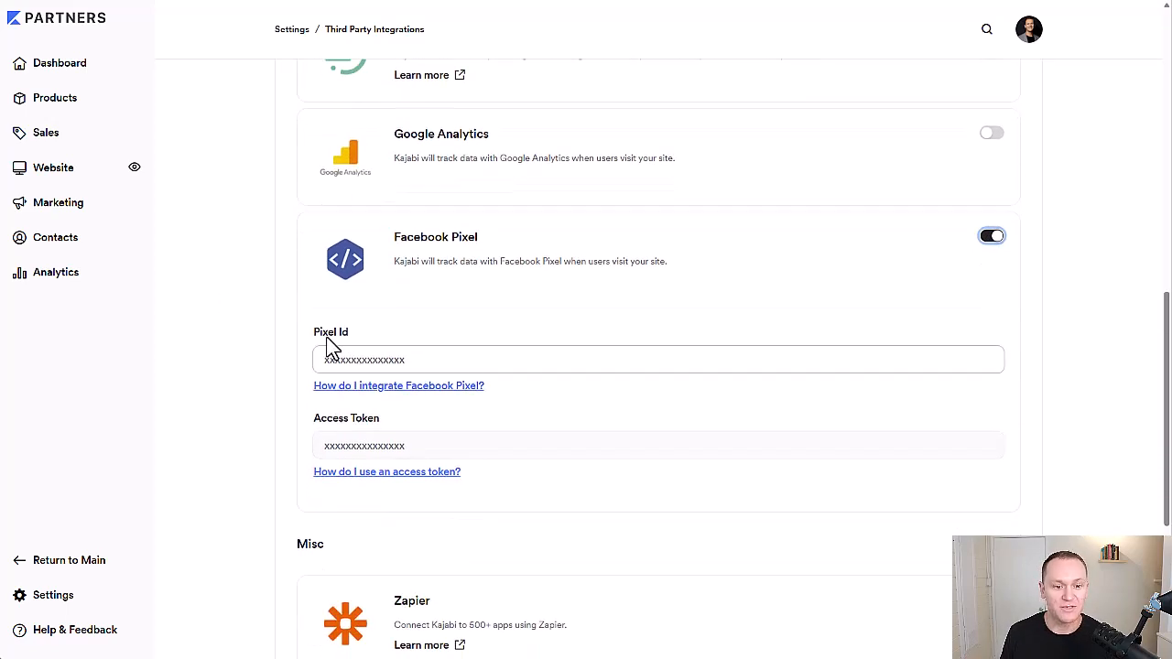
pyautogui.moveTo(418, 241)
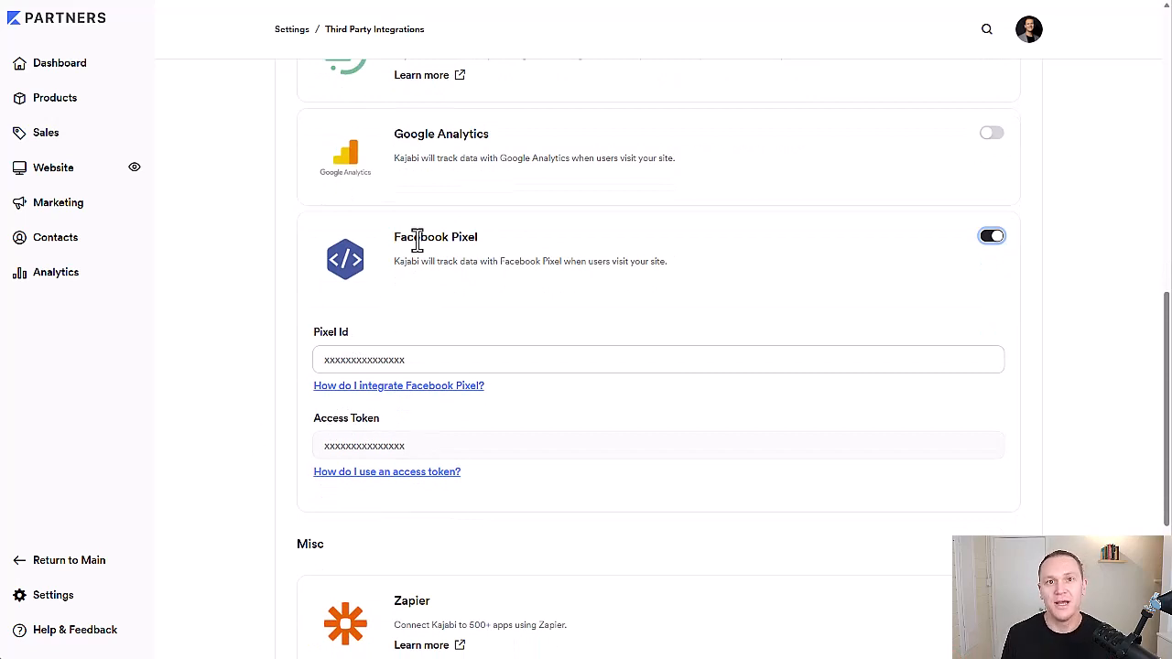
# Step: Turn Google Analytics on and then back off, leaving it disabled
pyautogui.click(992, 132)
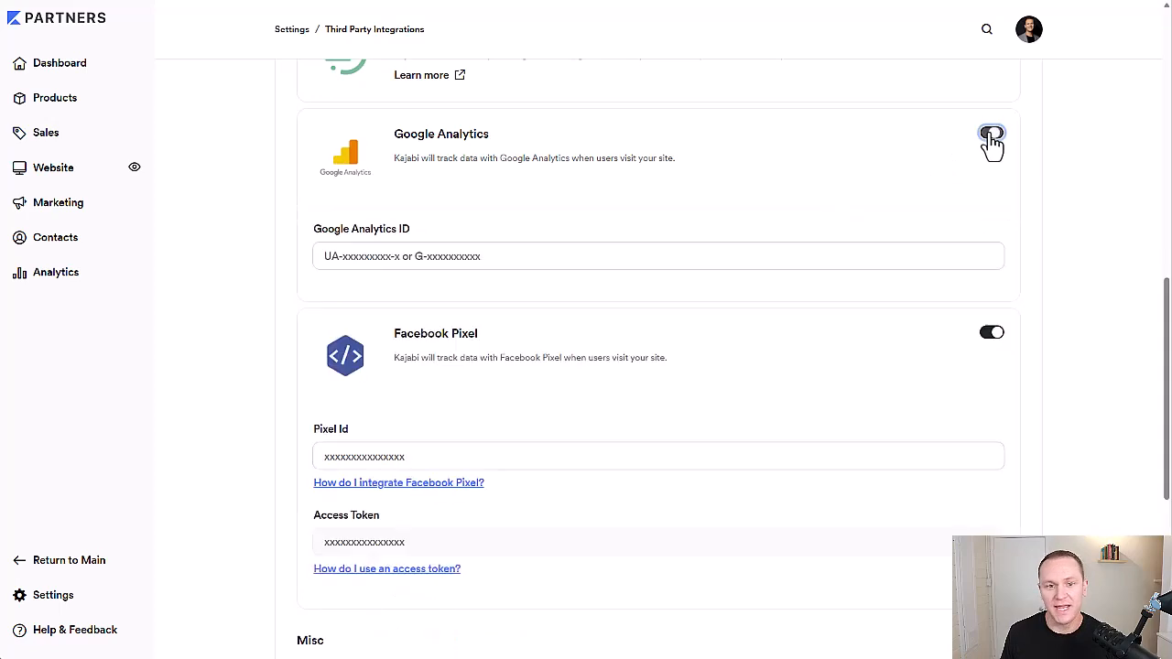
pyautogui.click(992, 132)
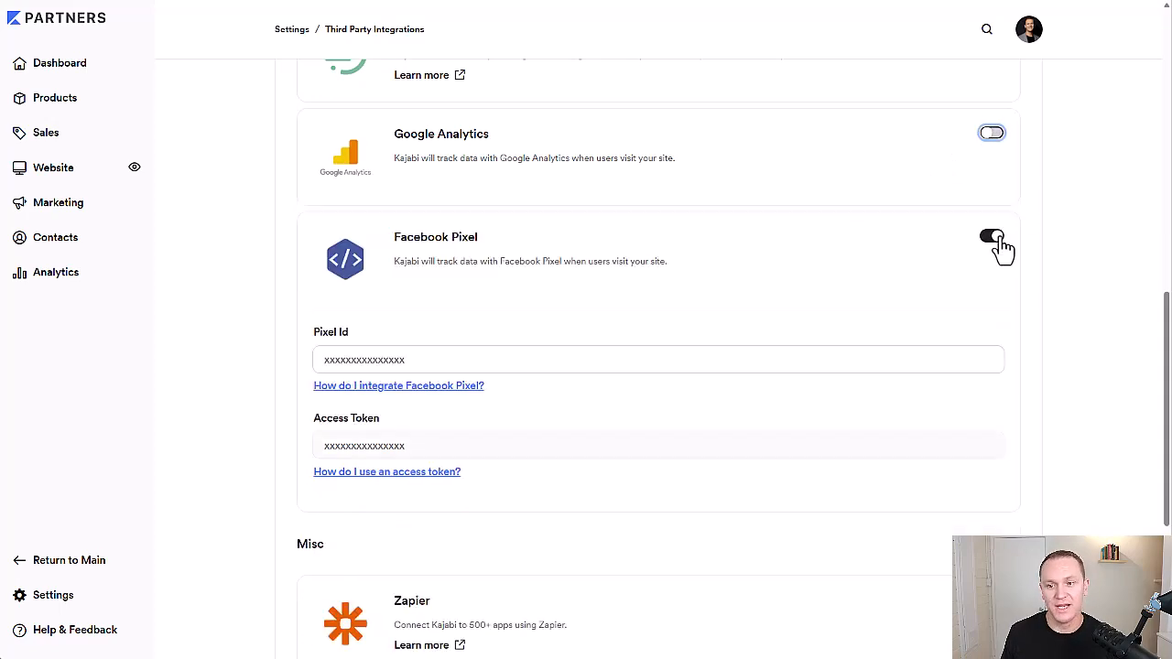
pyautogui.scroll(3)
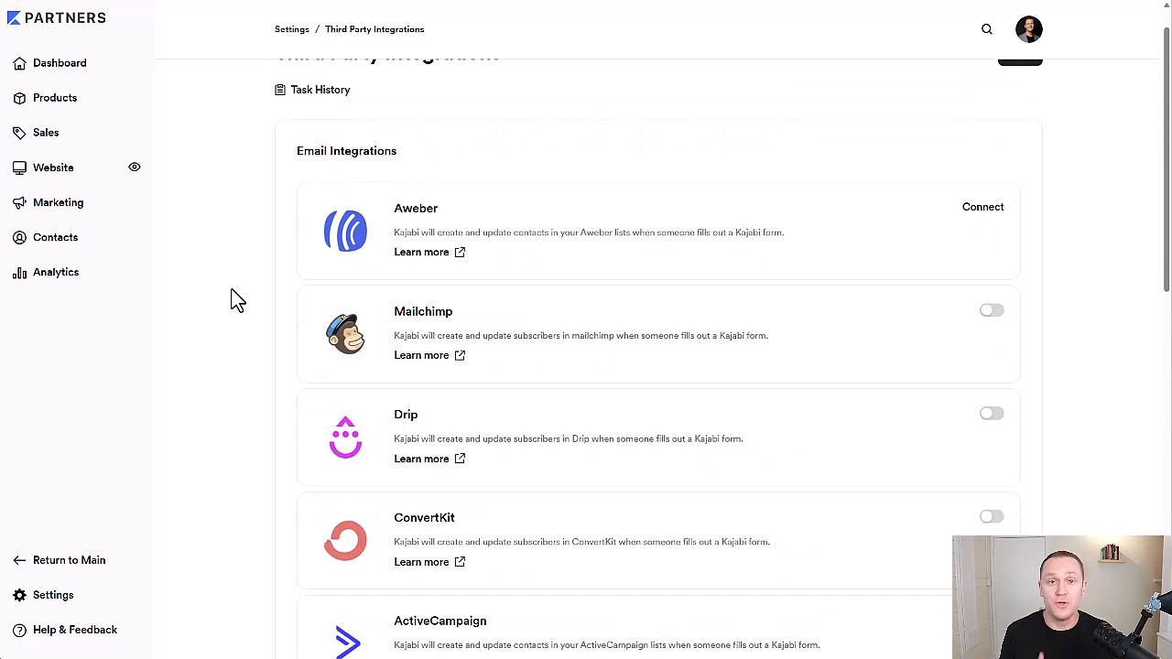
pyautogui.scroll(-3)
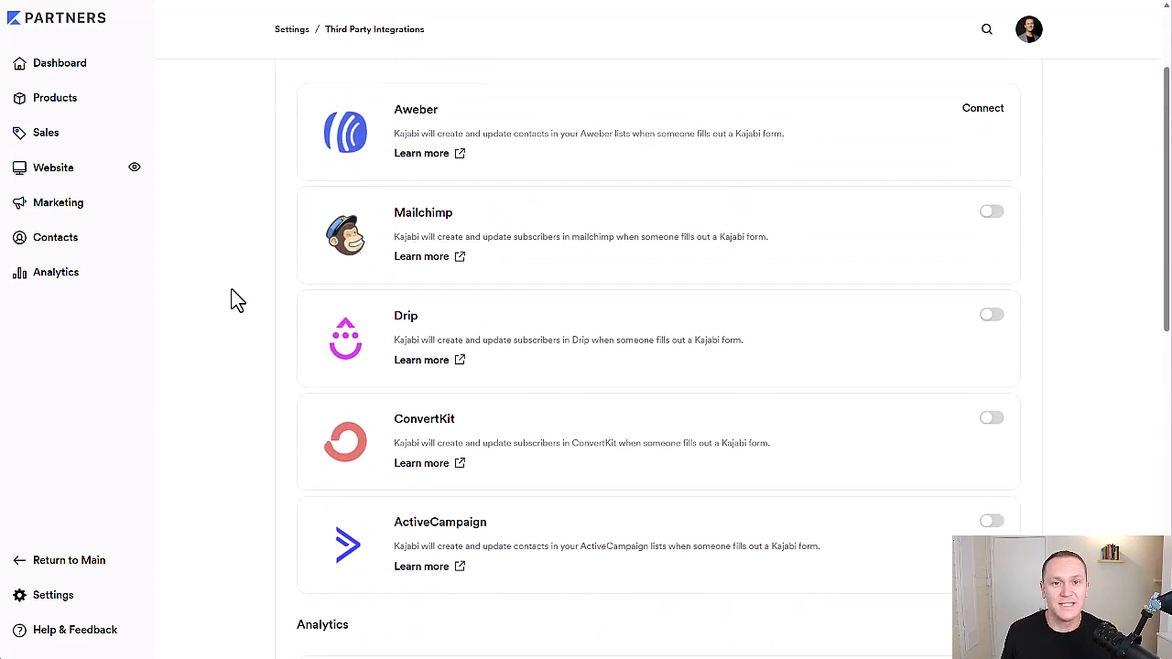
pyautogui.scroll(-3)
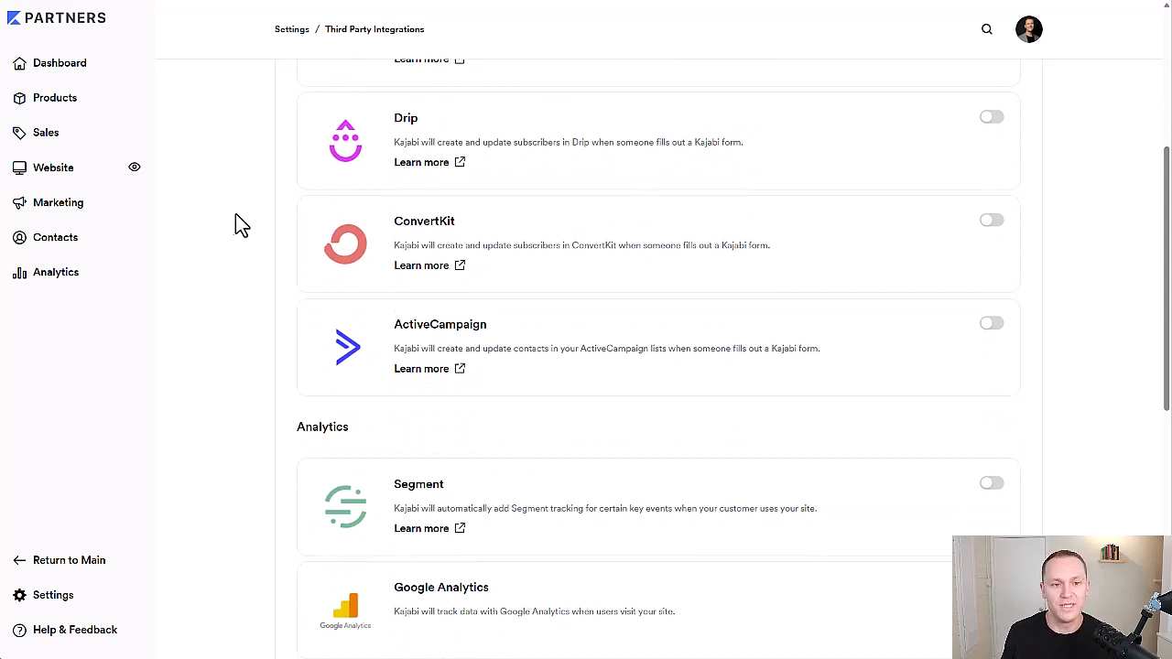
pyautogui.moveTo(210, 238)
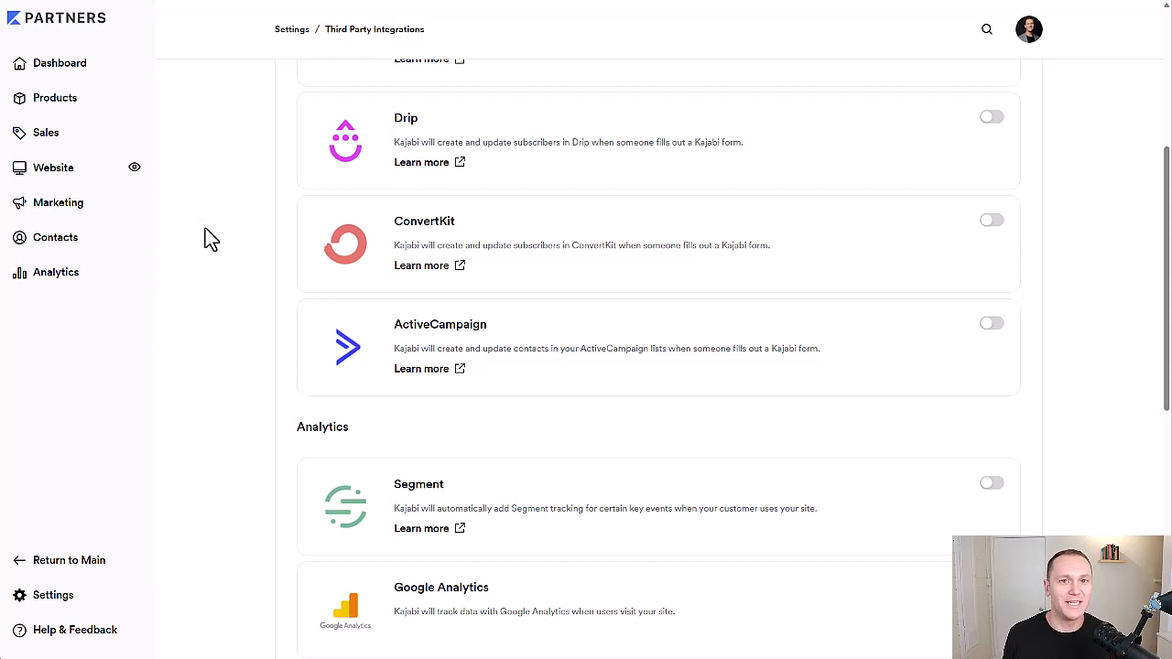
pyautogui.scroll(-3)
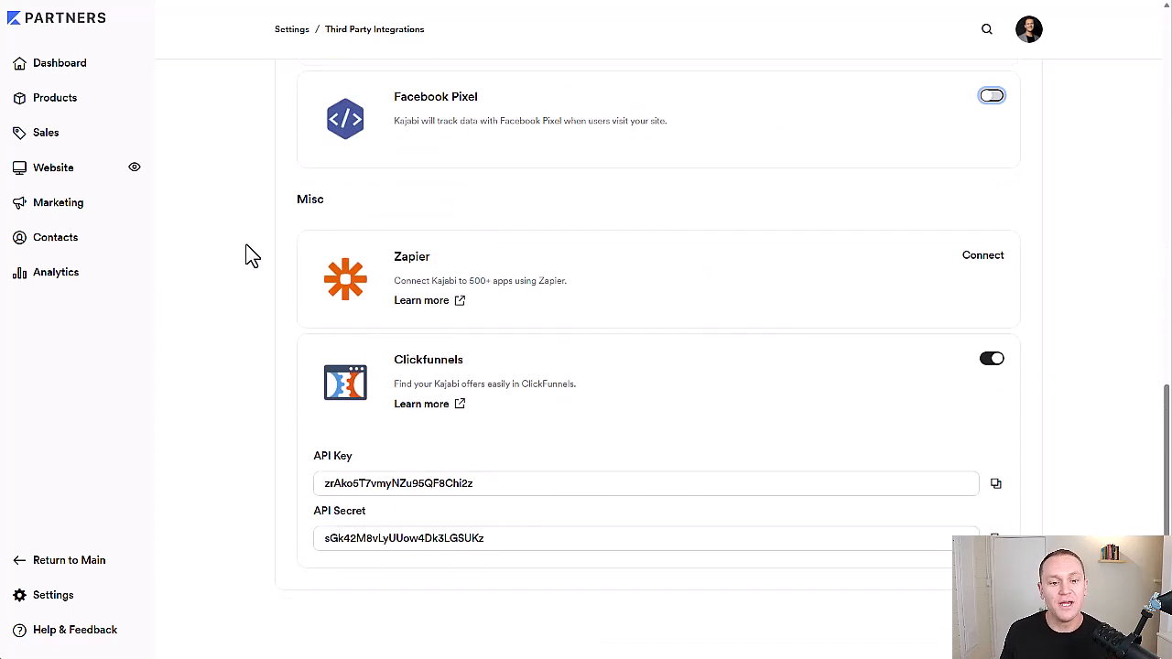
pyautogui.moveTo(963, 268)
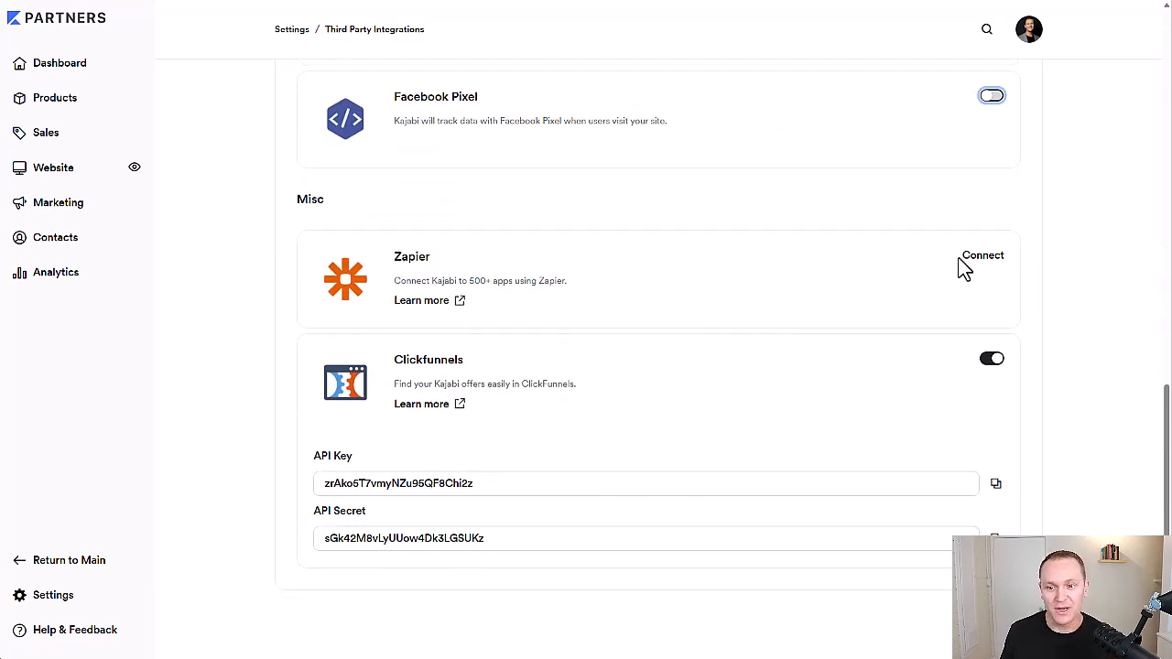
# Step: Connect to Zapier and browse its template Zaps for forms, offer access, customers and notifications
pyautogui.click(981, 255)
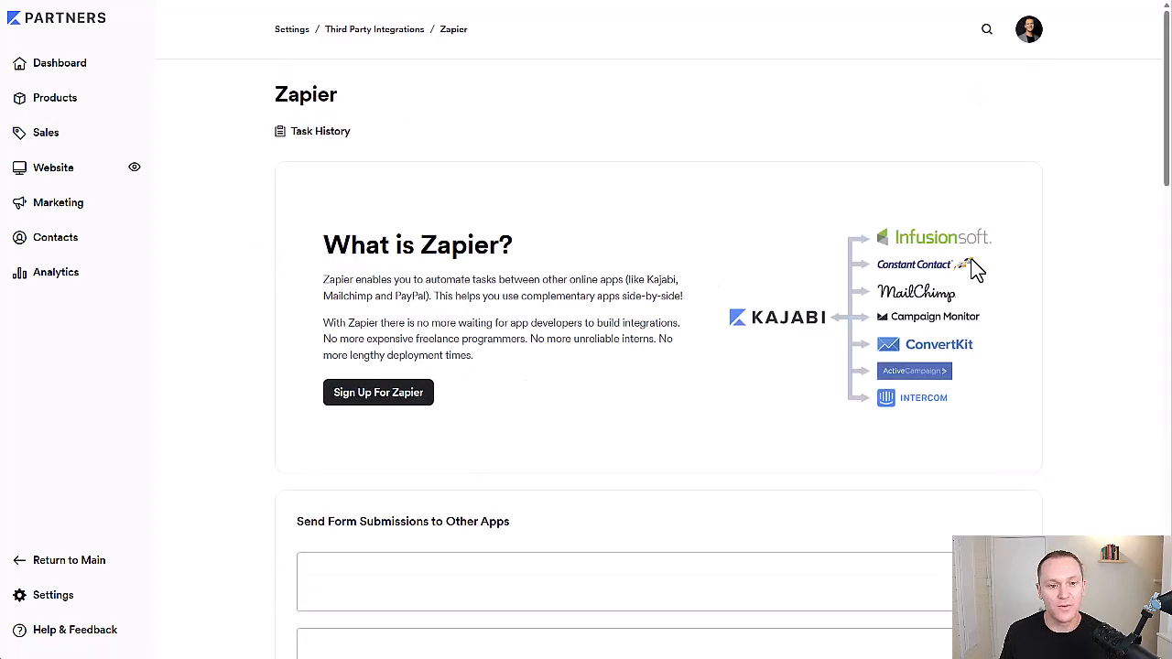
pyautogui.scroll(-3)
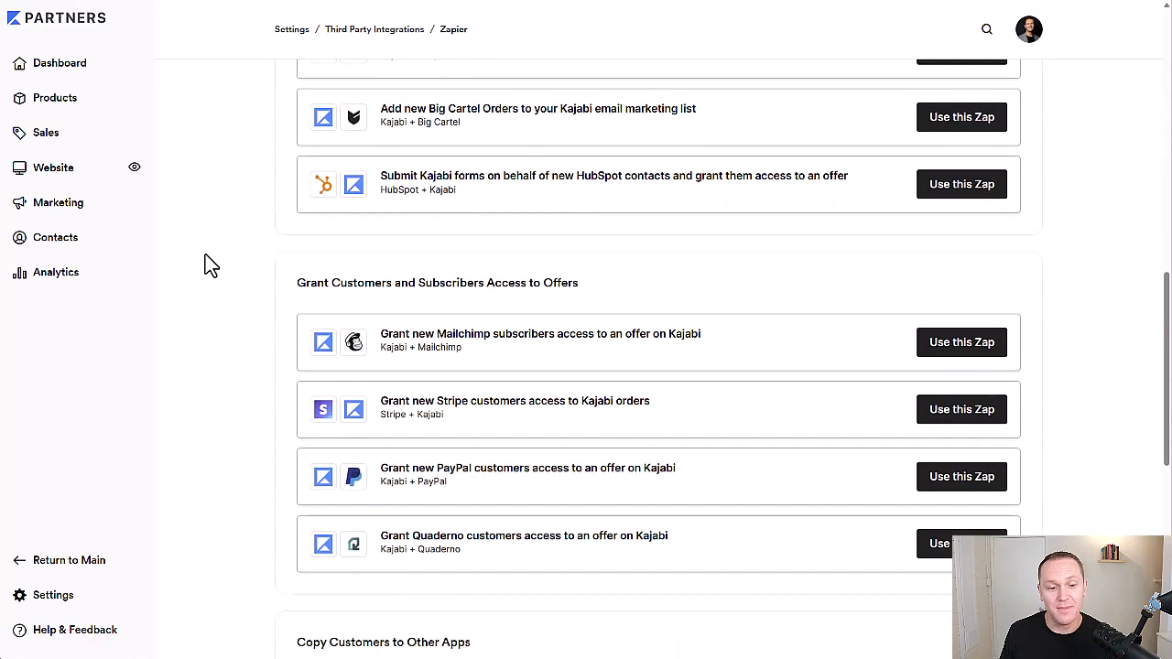
pyautogui.scroll(-3)
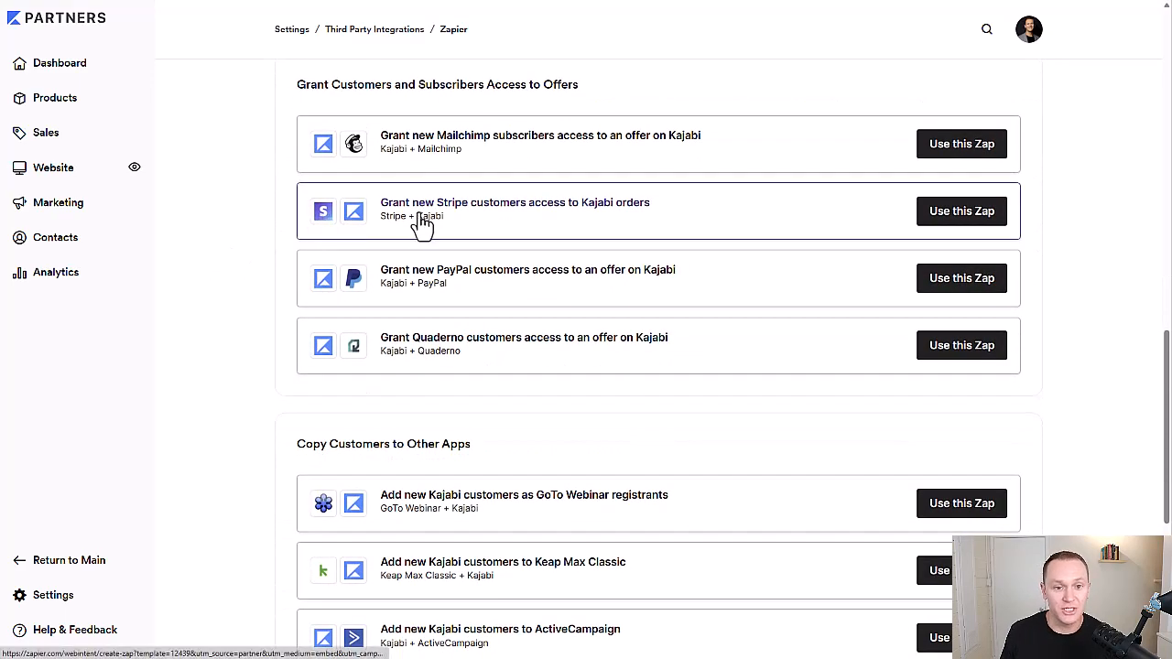
pyautogui.scroll(-3)
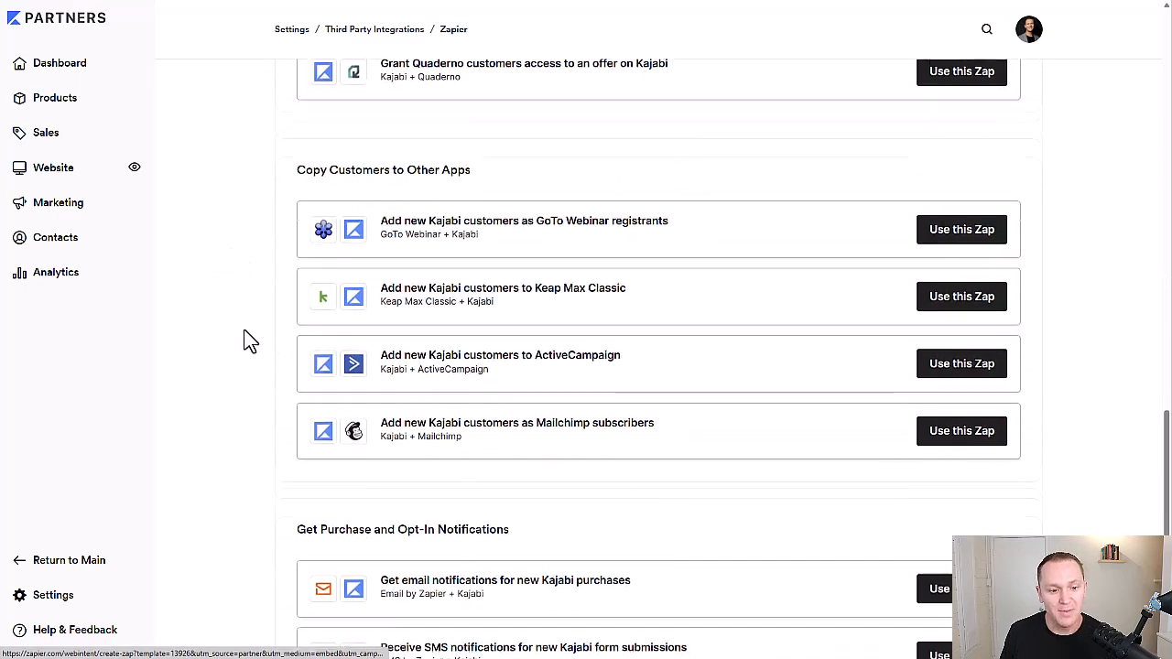
pyautogui.scroll(-3)
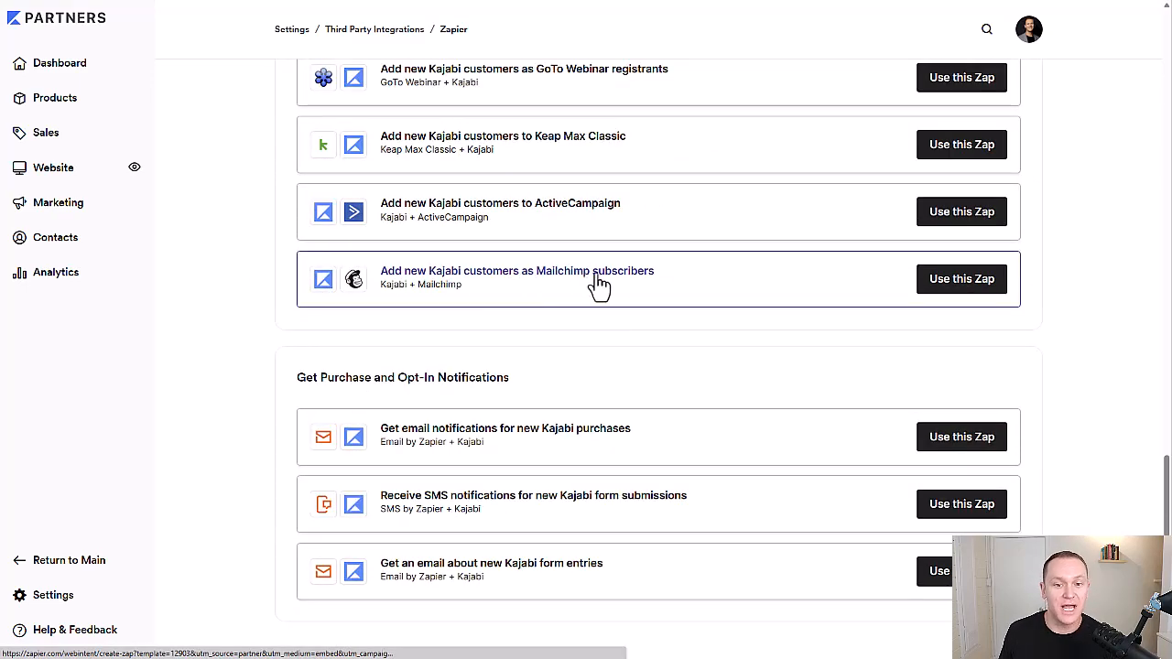
pyautogui.scroll(-3)
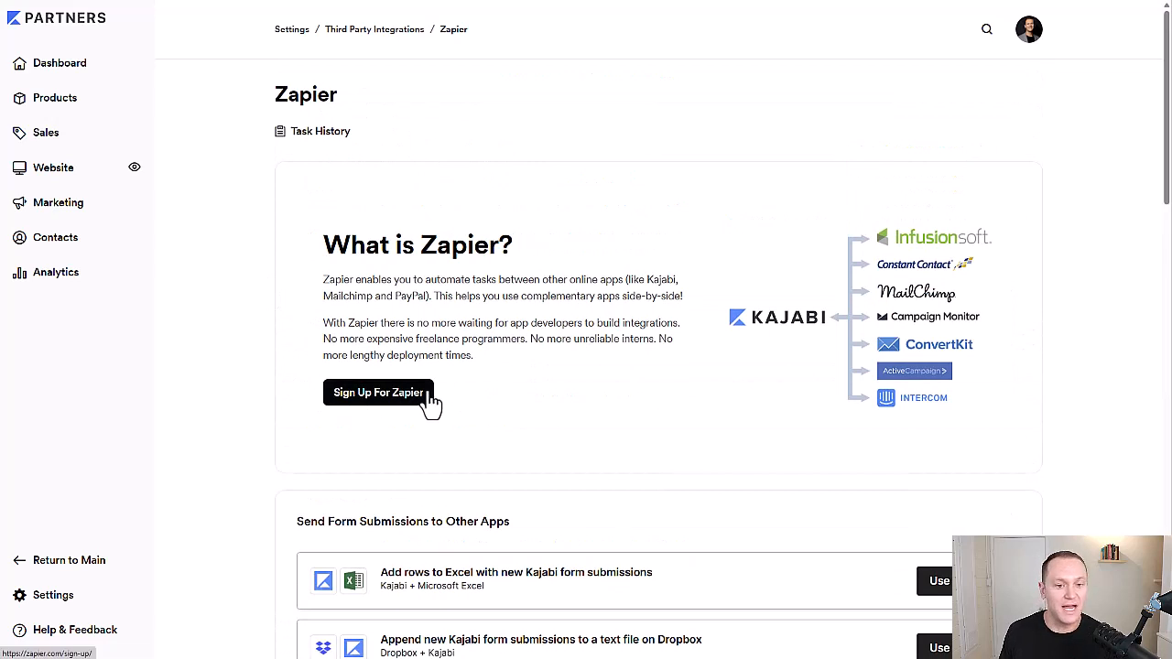
pyautogui.moveTo(278, 300)
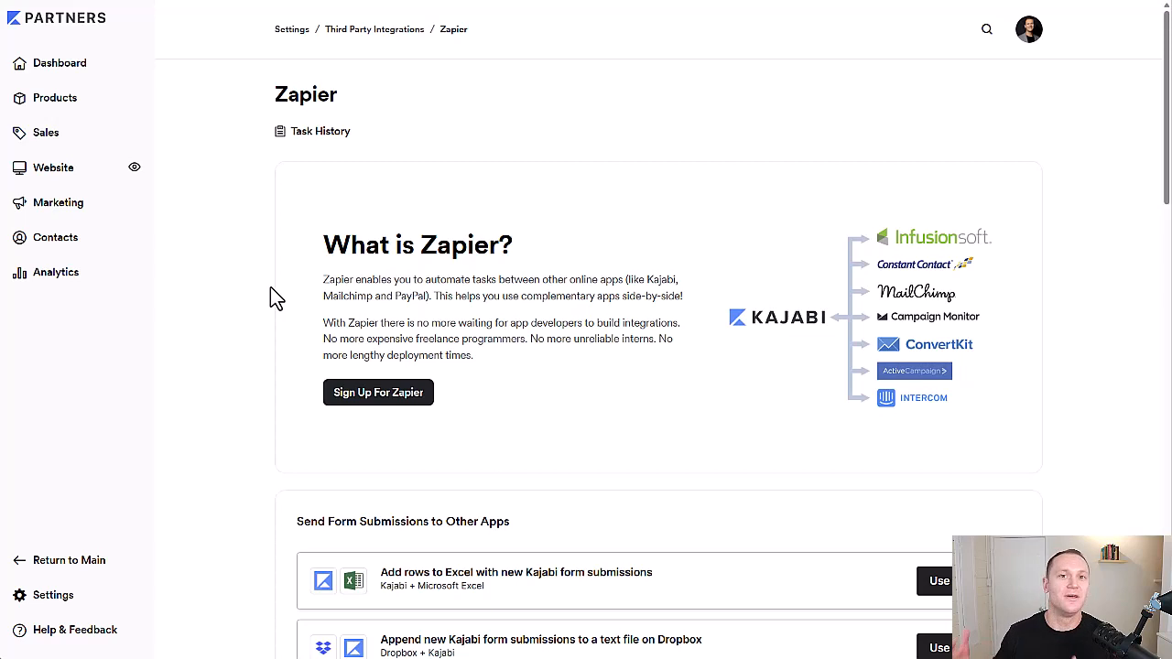
# Step: Return to the Third Party Integrations page via the breadcrumb
pyautogui.click(375, 29)
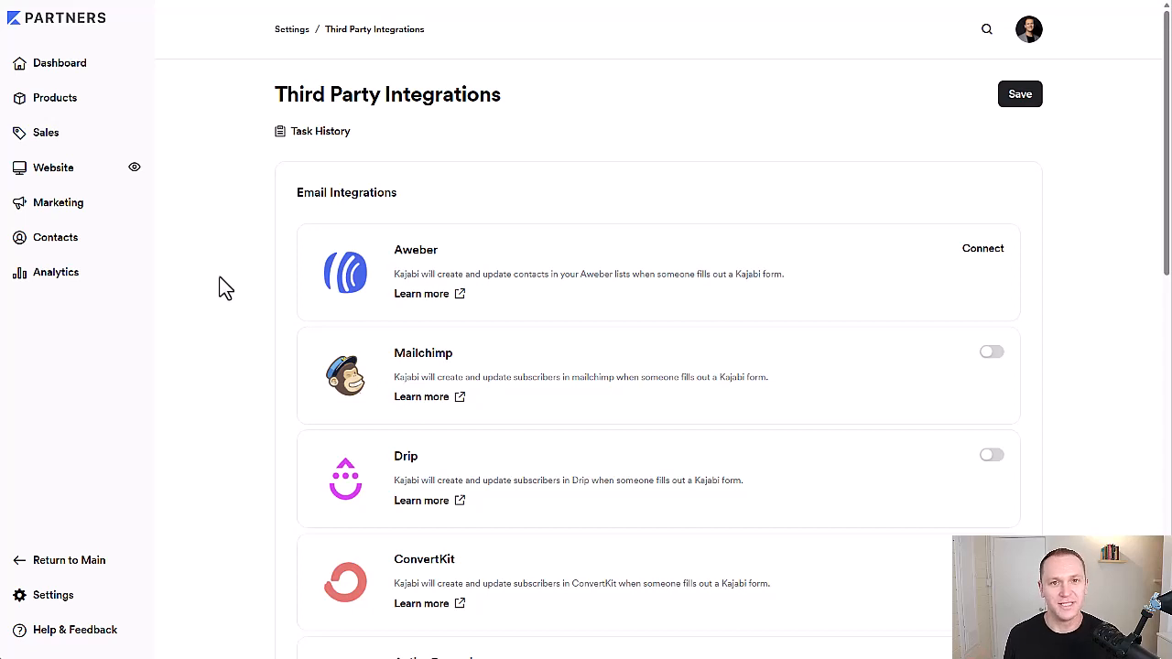
pyautogui.moveTo(228, 278)
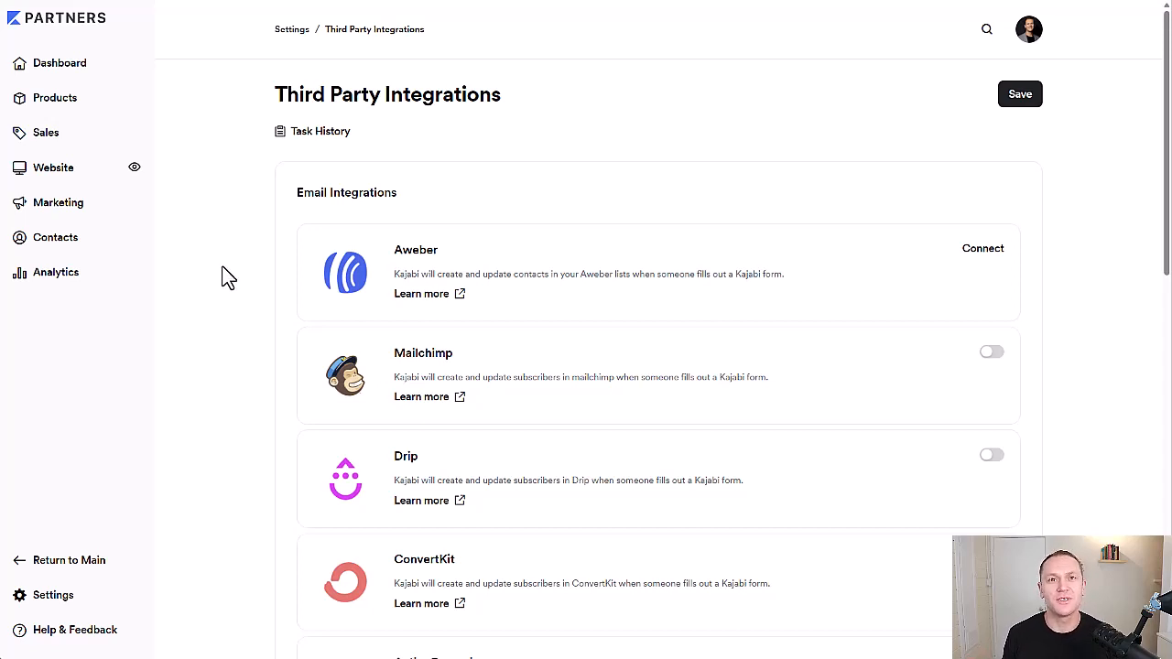